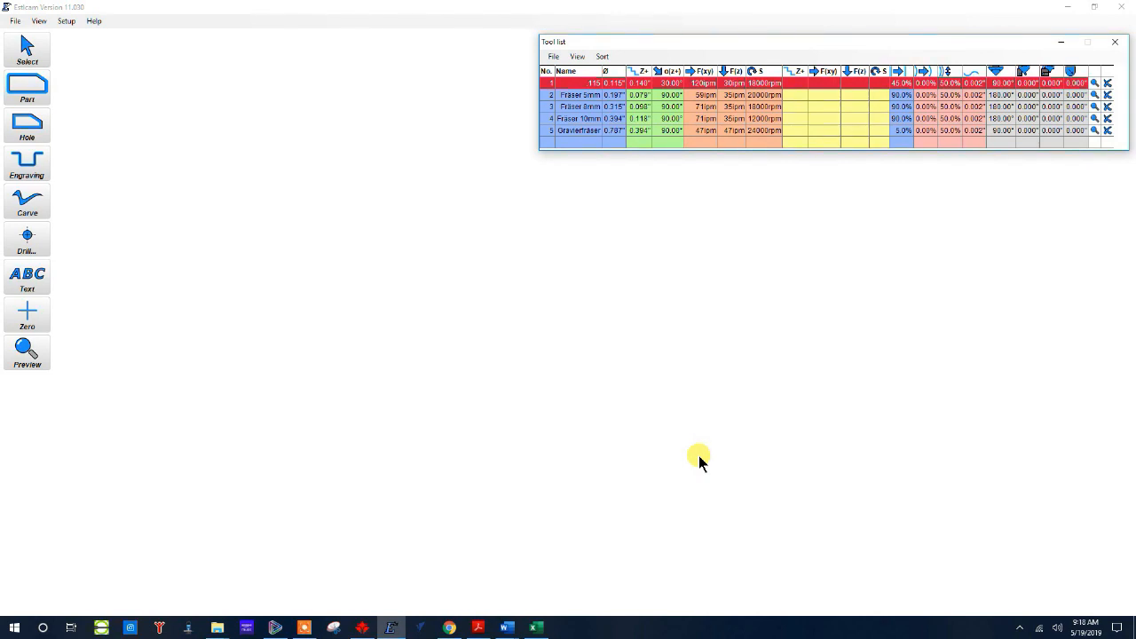
{"action": "mouse_move", "coordinate": [89, 69]}
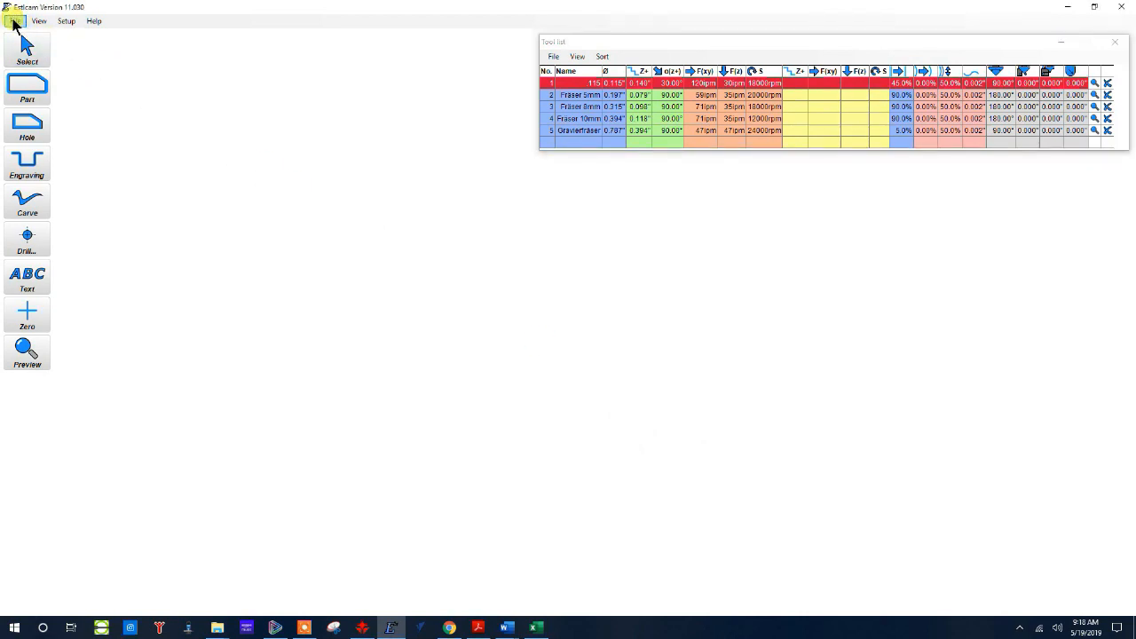
Step: Load KL7 Layout1.dxf from the KL7 folder and confirm the drawing's length unit
{"action": "left_click", "coordinate": [9, 20]}
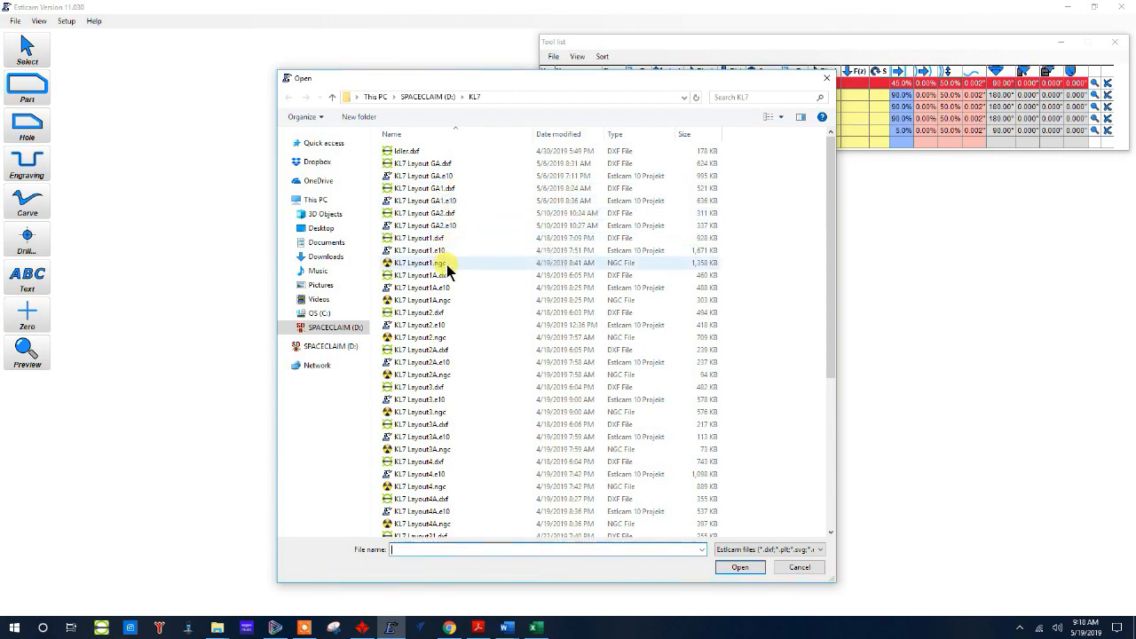
{"action": "left_click", "coordinate": [426, 250]}
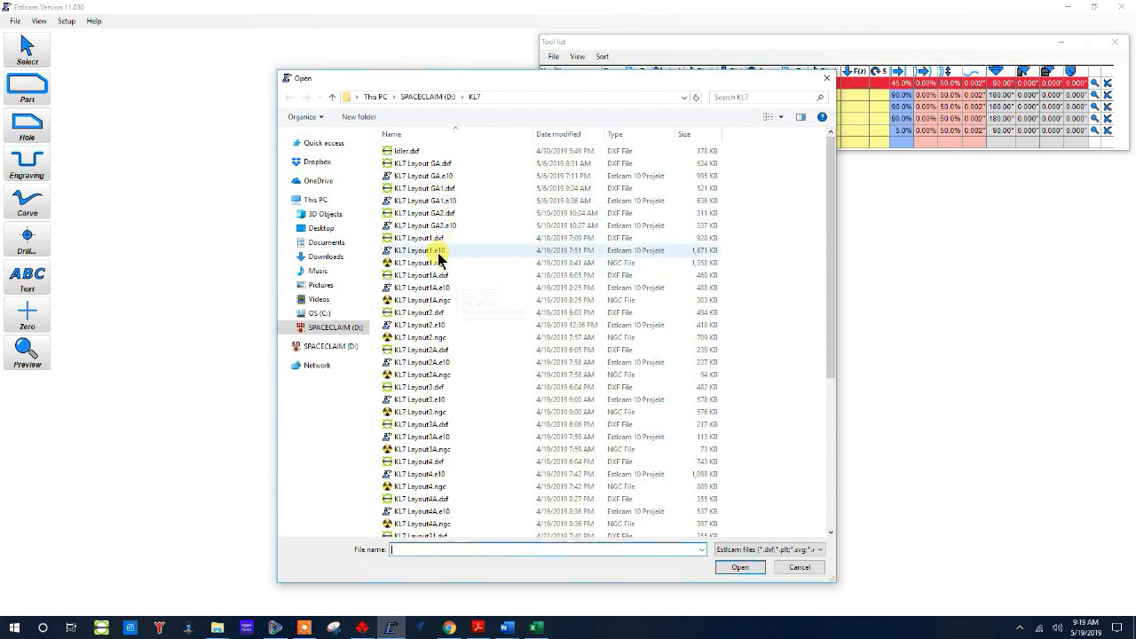
{"action": "left_click", "coordinate": [796, 567]}
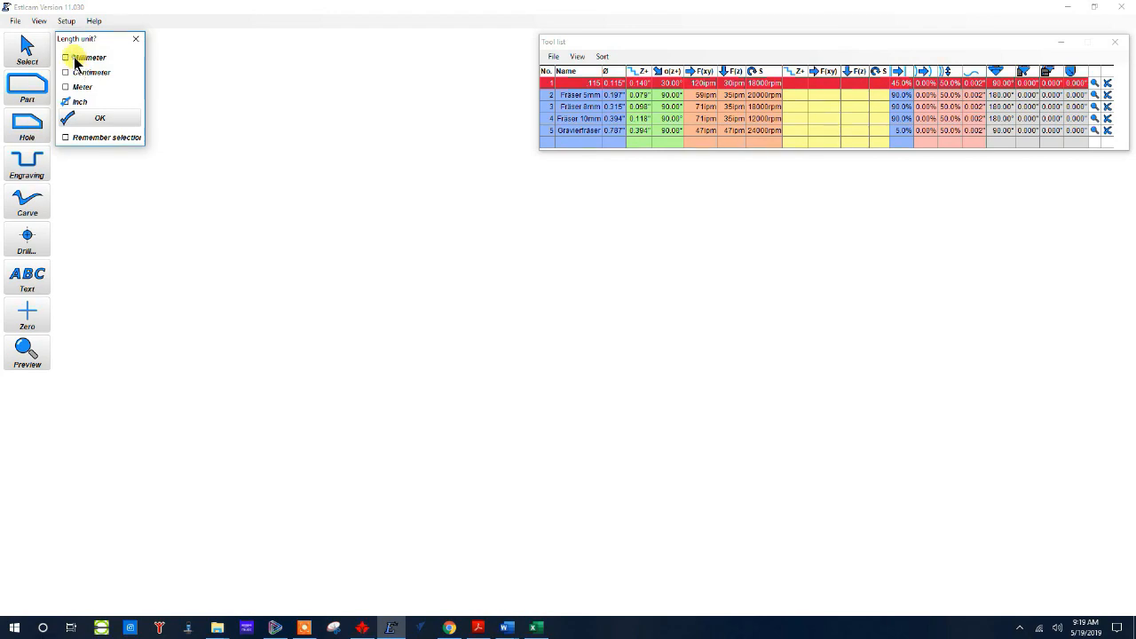
{"action": "left_click", "coordinate": [99, 117]}
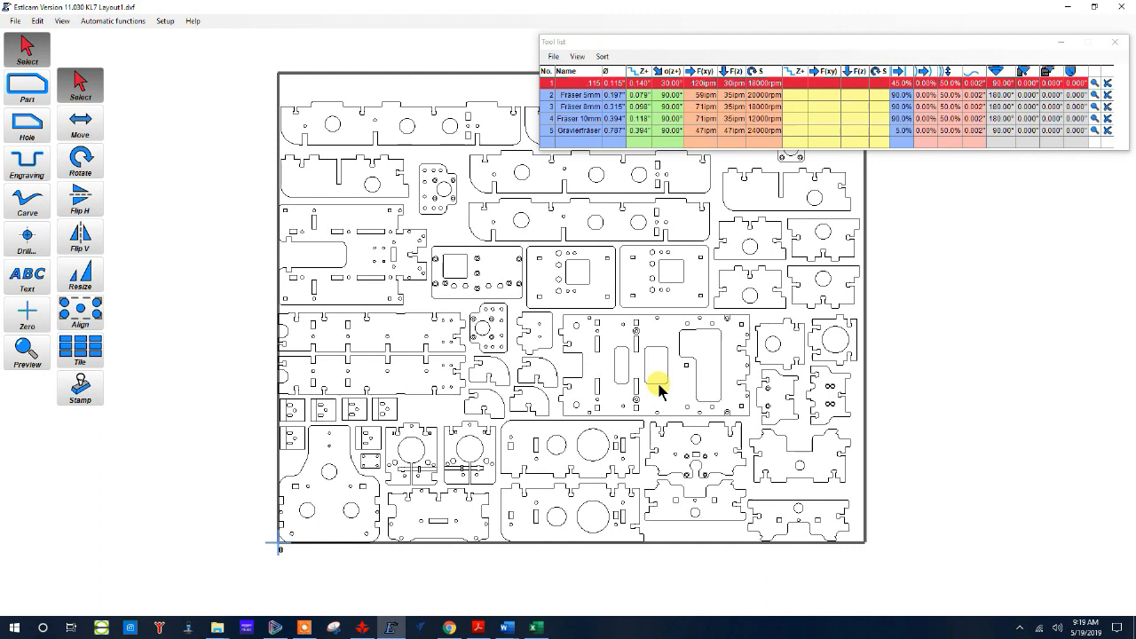
{"action": "mouse_move", "coordinate": [236, 594]}
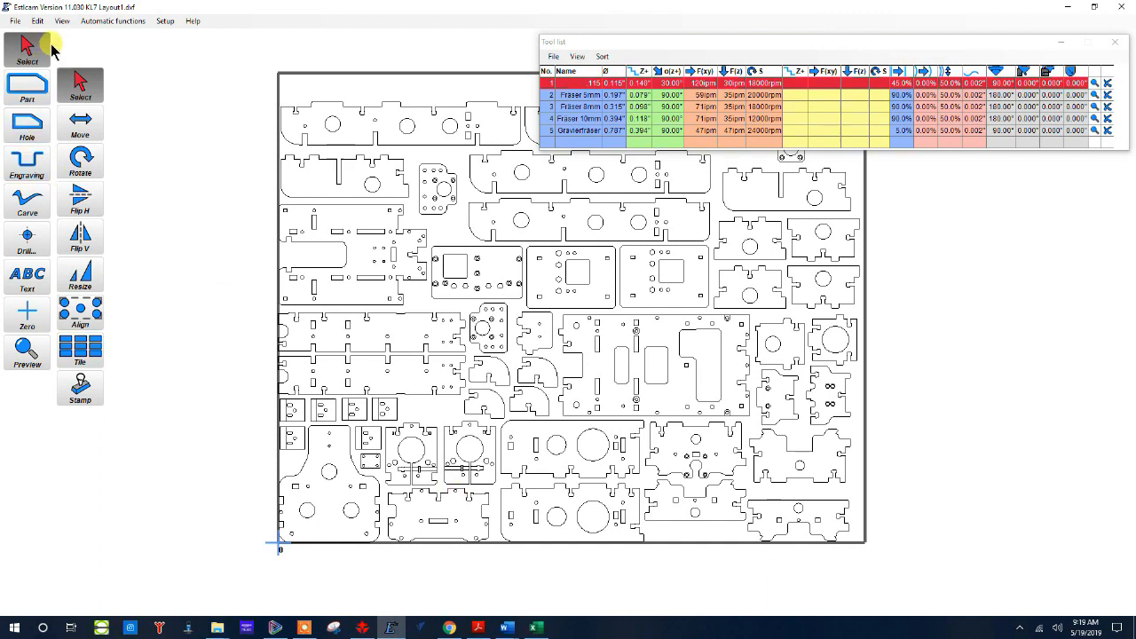
Step: Set the work area to X 60 by Y 48 inches via View > Work area
{"action": "left_click", "coordinate": [61, 20]}
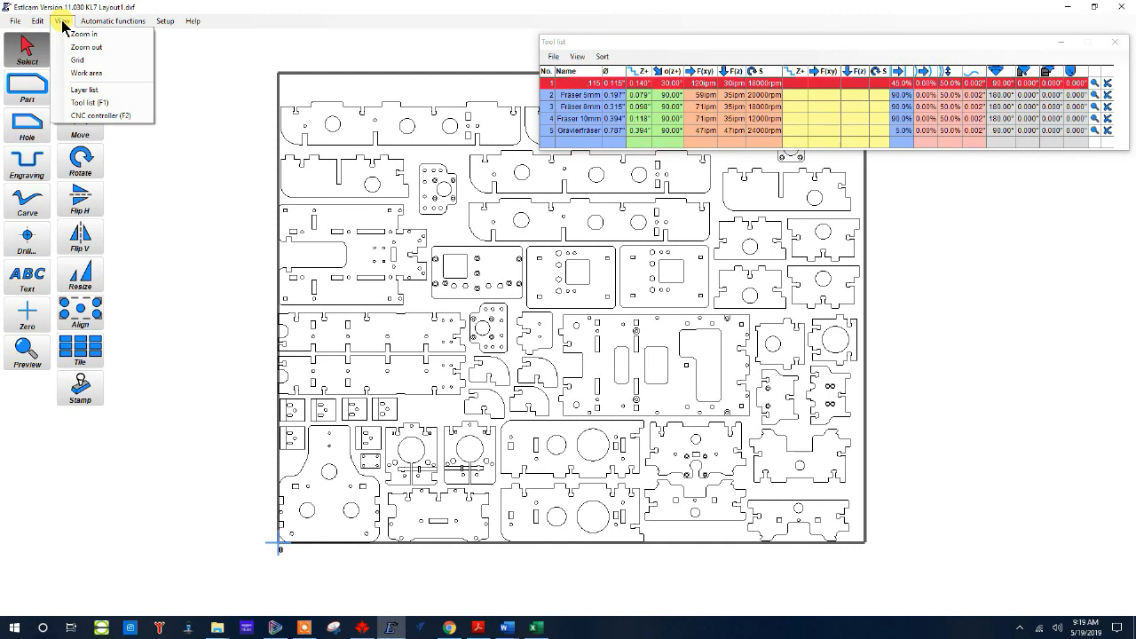
{"action": "left_click", "coordinate": [86, 73]}
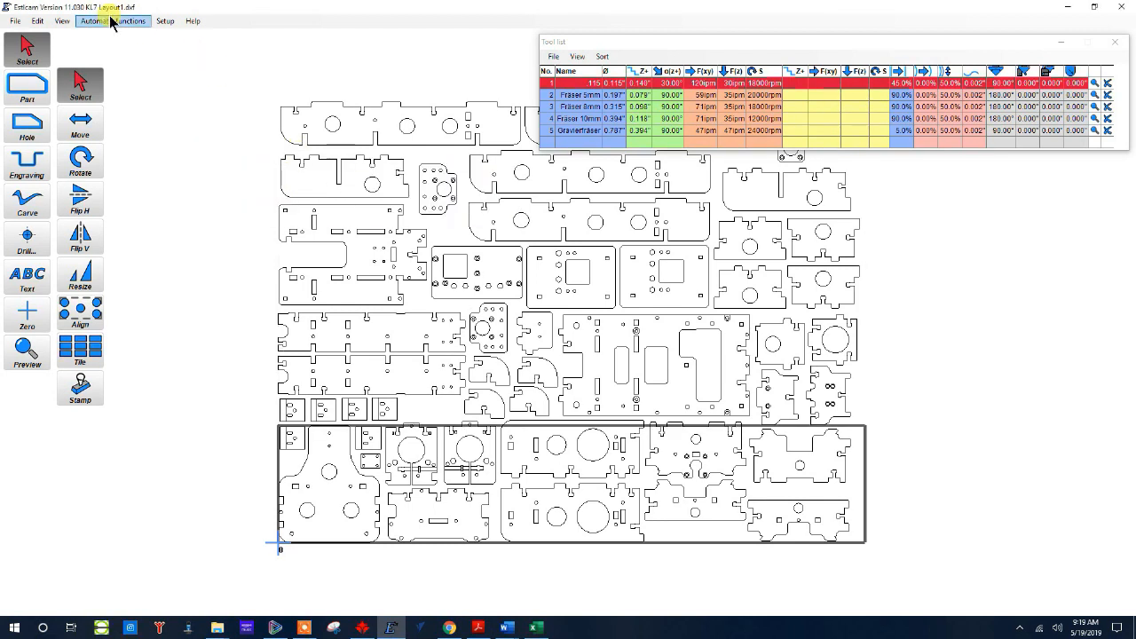
{"action": "left_click", "coordinate": [61, 20]}
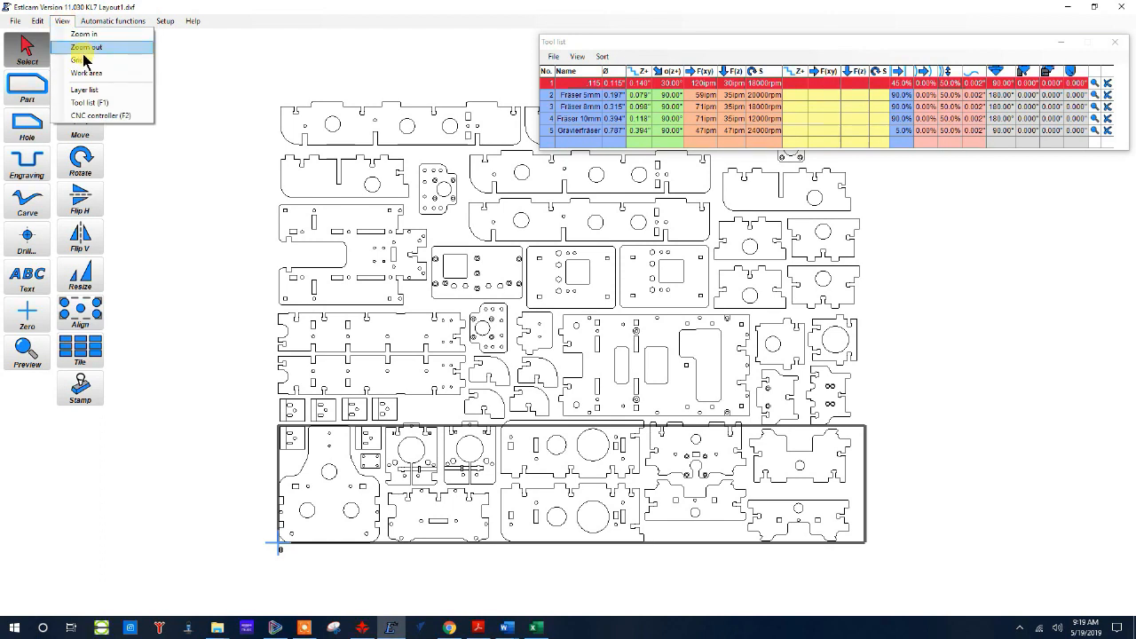
{"action": "left_click", "coordinate": [25, 85]}
{"action": "type", "text": "48"}
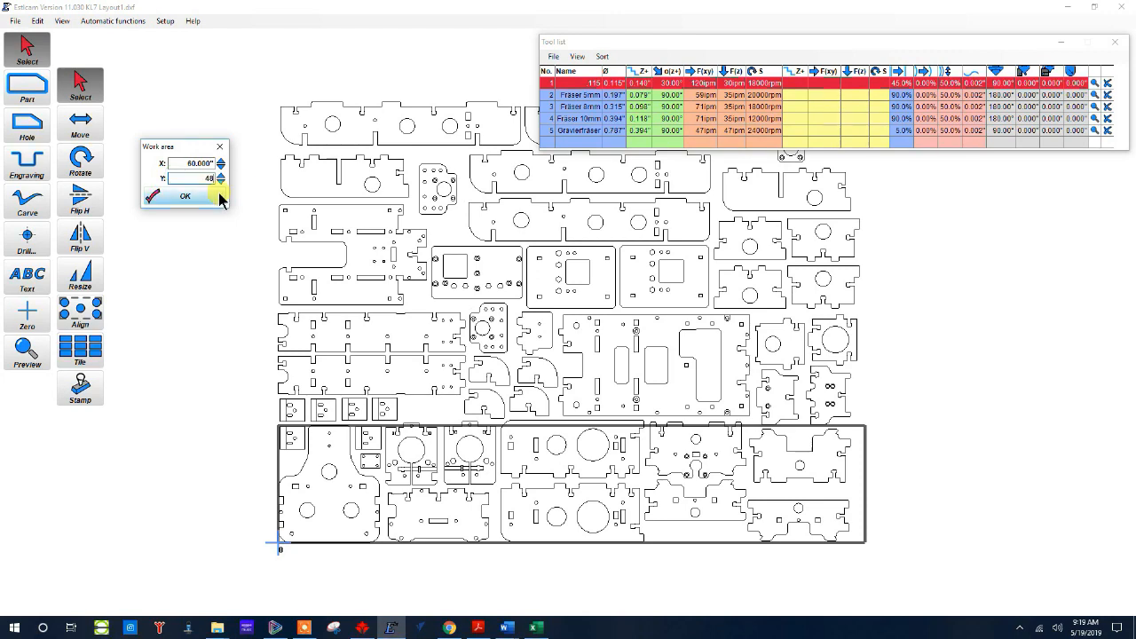
{"action": "left_click", "coordinate": [184, 195]}
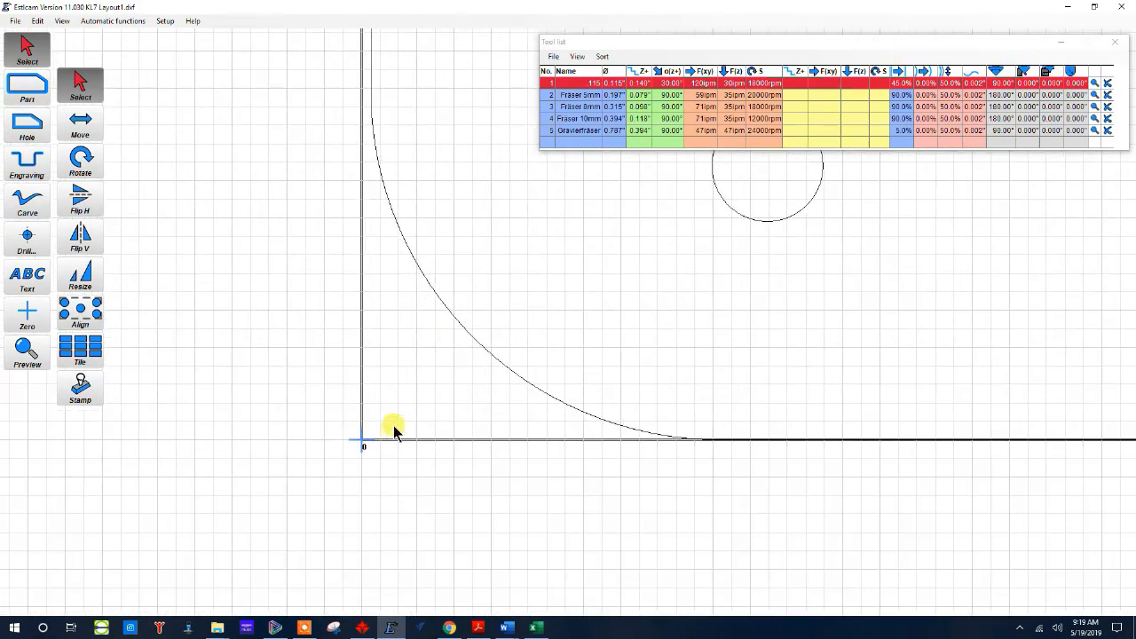
{"action": "mouse_move", "coordinate": [357, 450]}
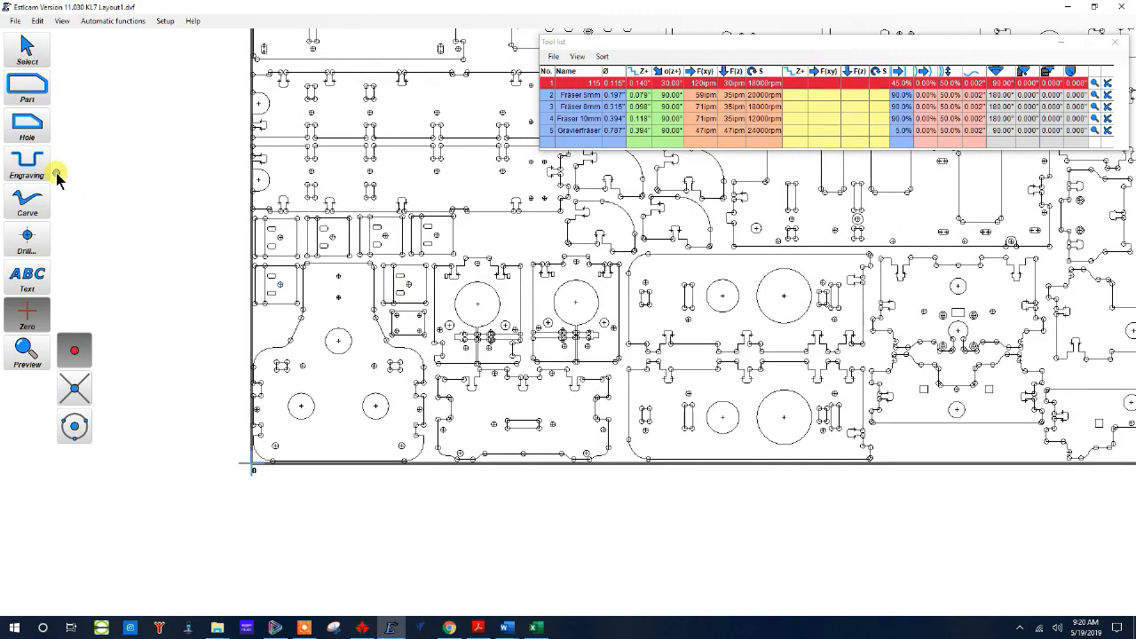
{"action": "mouse_move", "coordinate": [26, 125]}
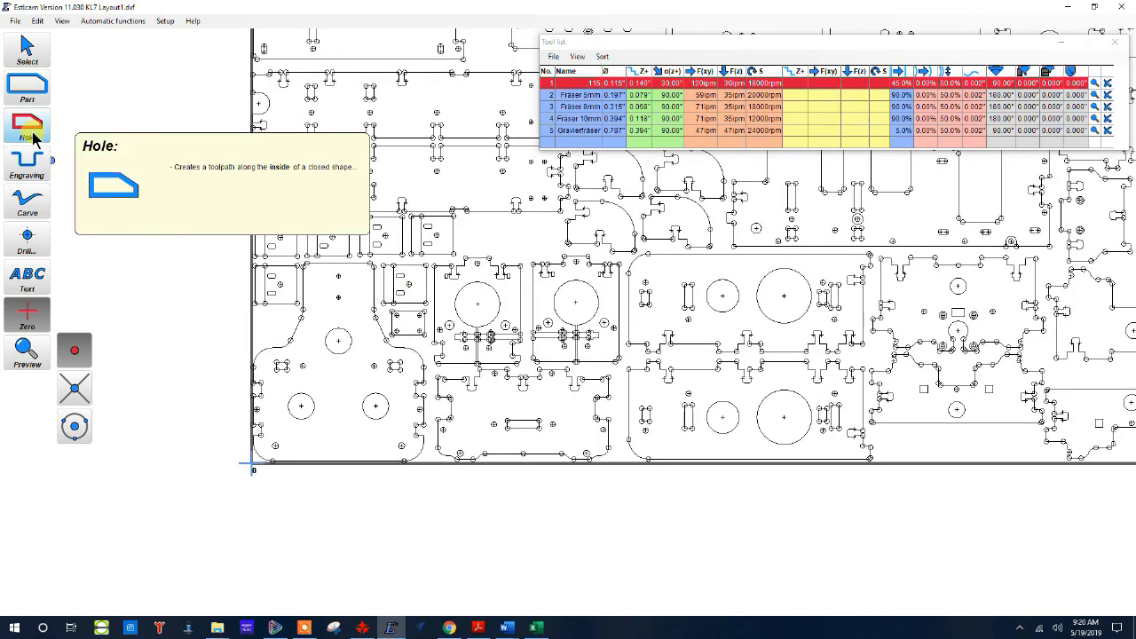
{"action": "mouse_move", "coordinate": [26, 86]}
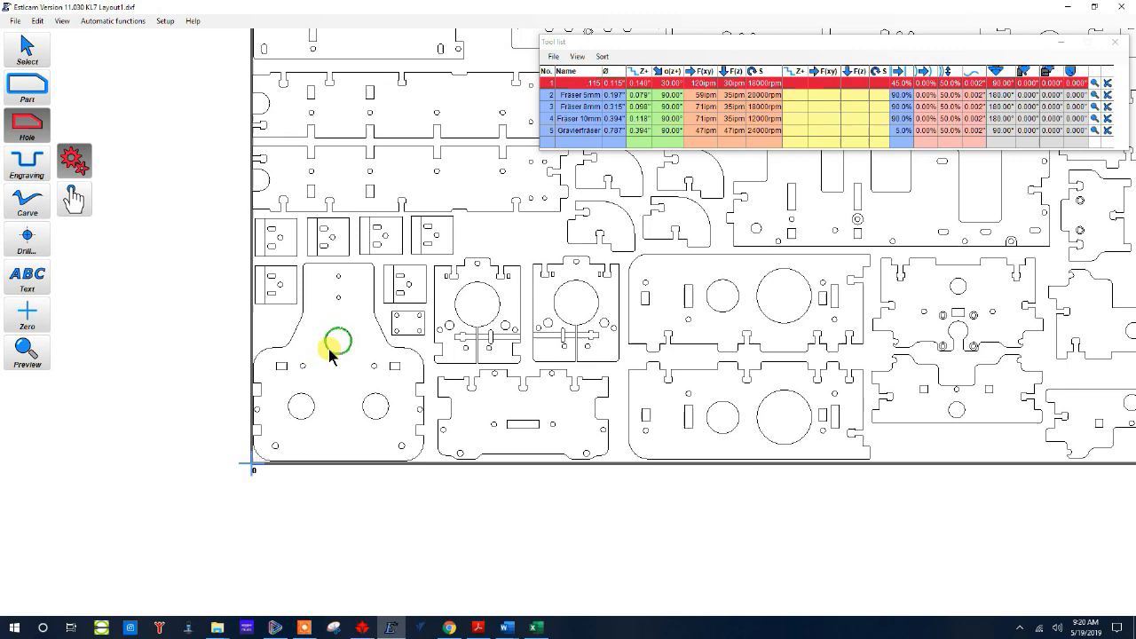
Step: Place hole toolpaths on the large circle and the small hole of the lower-left part
{"action": "left_click", "coordinate": [337, 341]}
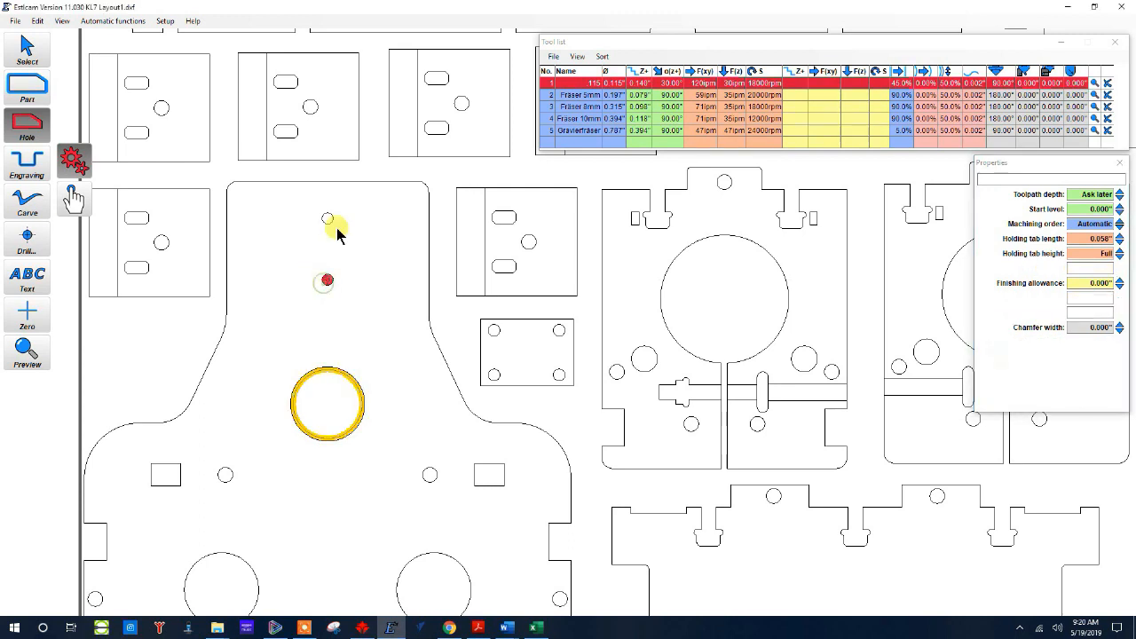
{"action": "left_click", "coordinate": [431, 475]}
{"action": "type", "text": ".5"}
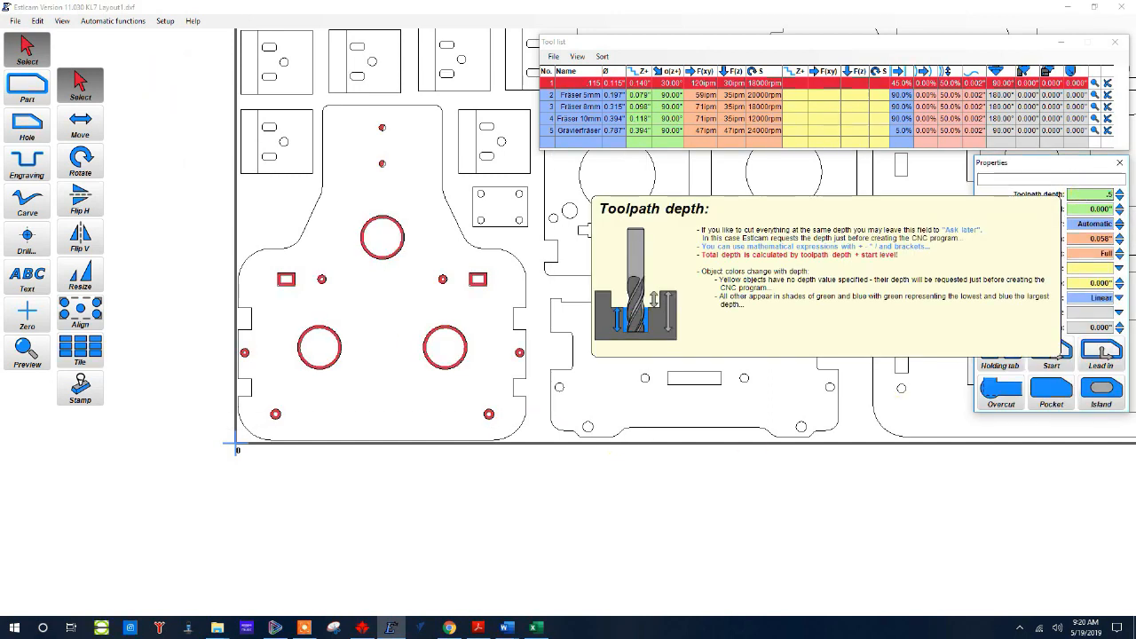
{"action": "mouse_move", "coordinate": [424, 323]}
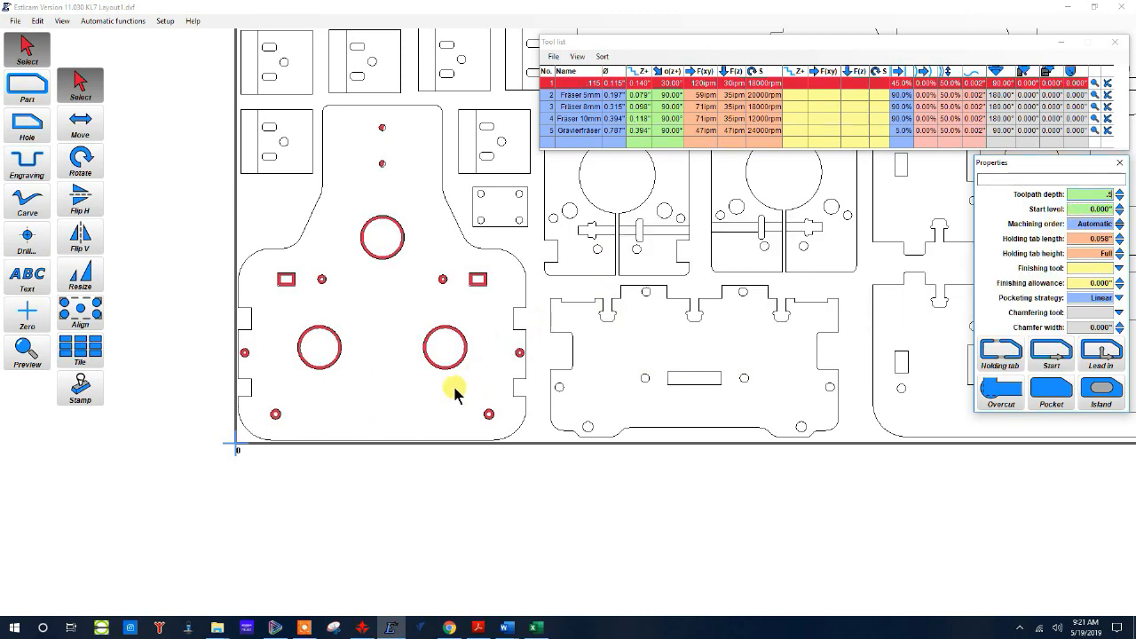
{"action": "mouse_move", "coordinate": [522, 279]}
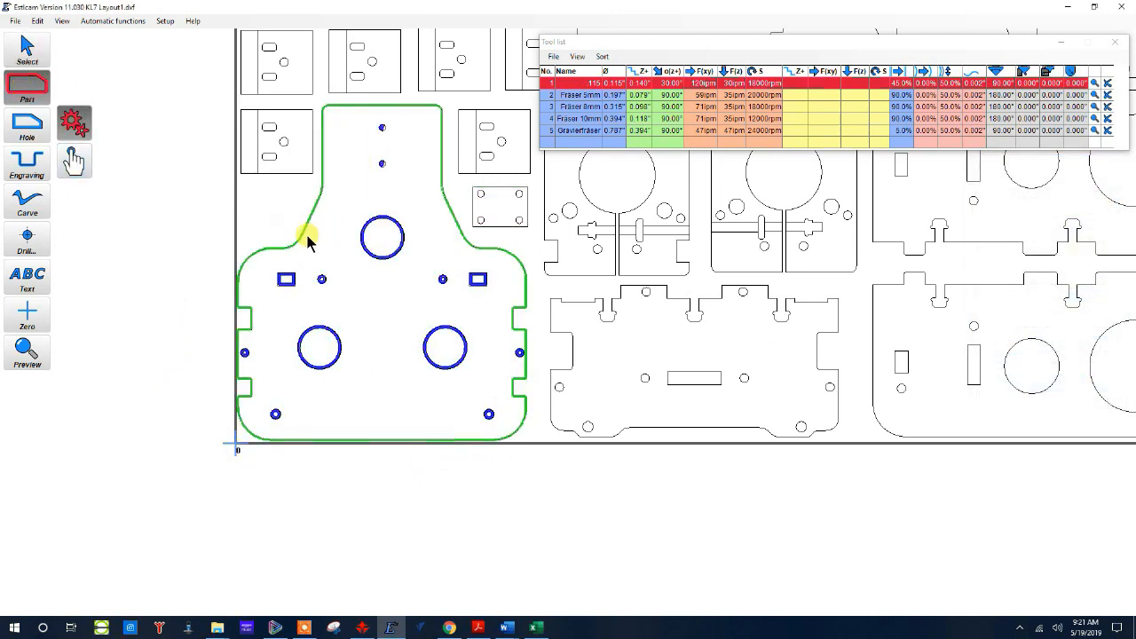
{"action": "mouse_move", "coordinate": [304, 229]}
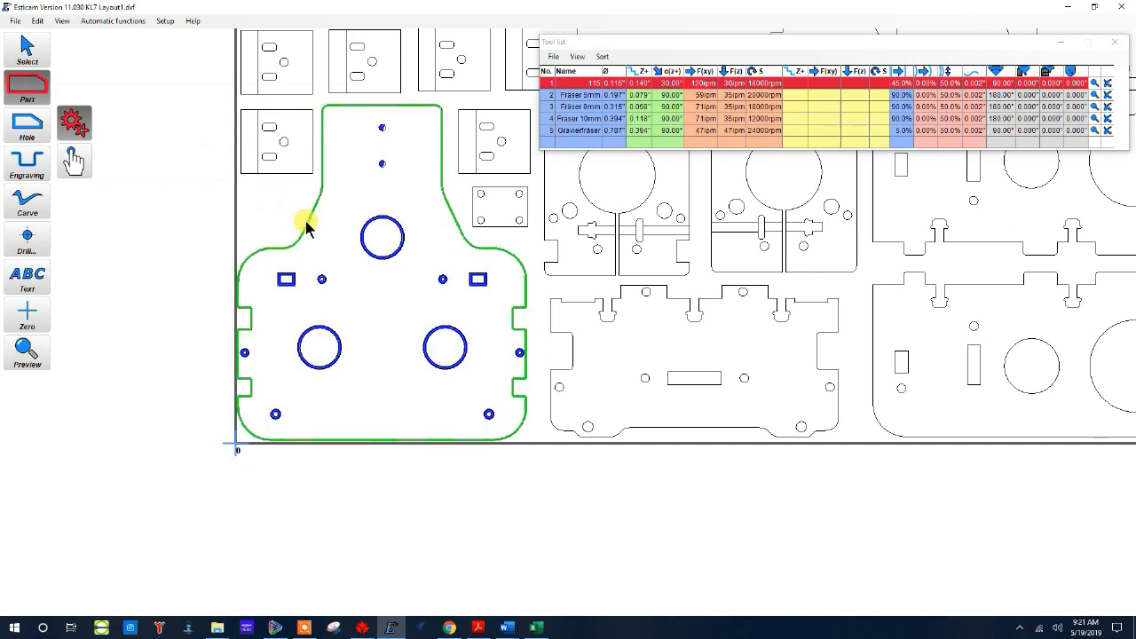
Step: Create the Part 1 toolpath on the lower-left part's outer contour
{"action": "left_click", "coordinate": [306, 222]}
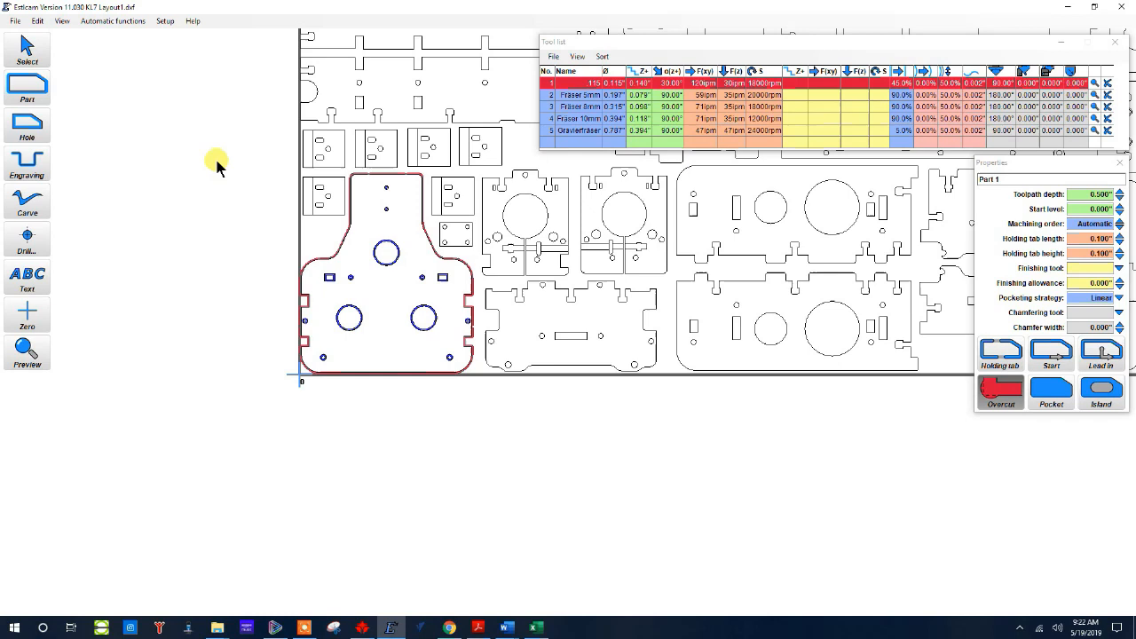
Step: Bring up the Automatic functions list after setting 0.5 depth, 0.1 tabs and overcut
{"action": "left_click", "coordinate": [112, 21]}
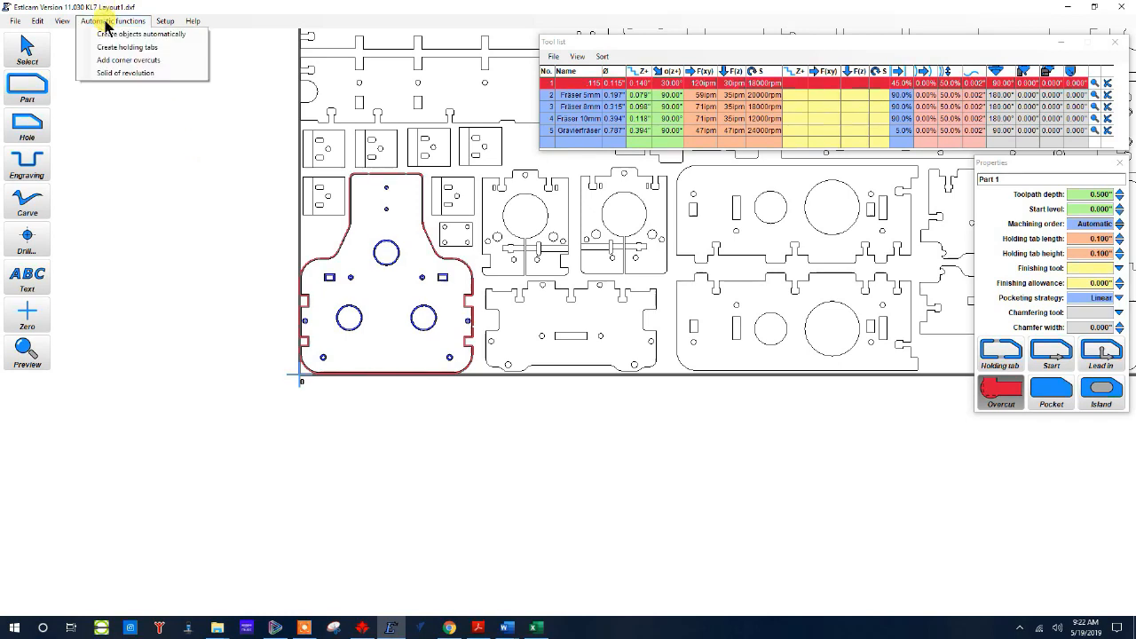
{"action": "mouse_move", "coordinate": [141, 33]}
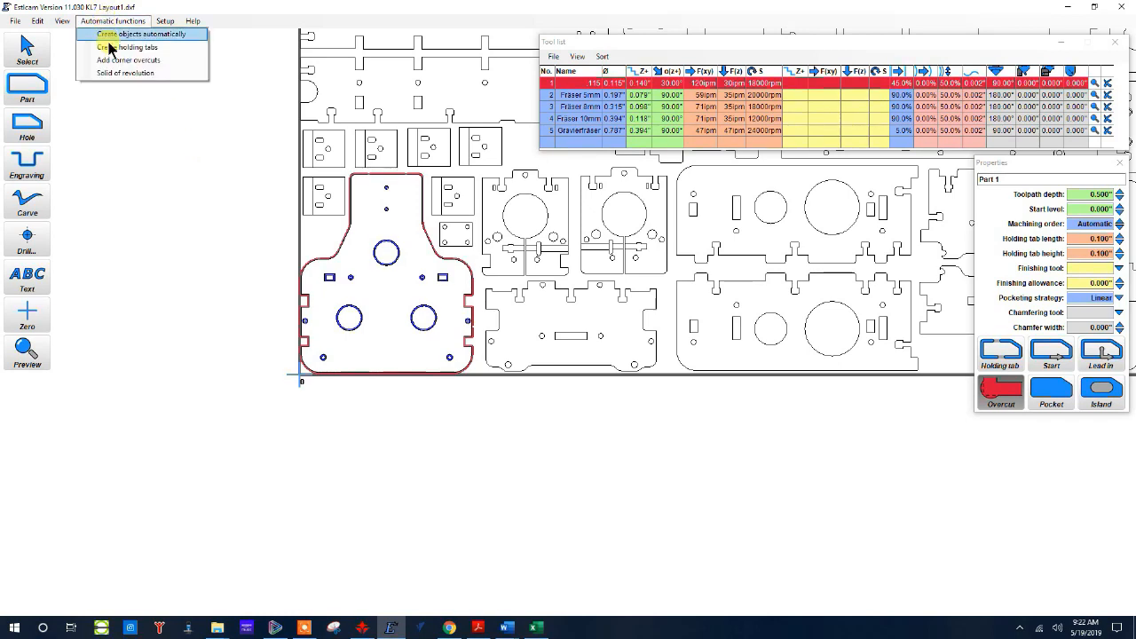
Step: Apply corner overcuts to Part 1 for angles between 50° and 130°
{"action": "left_click", "coordinate": [128, 60]}
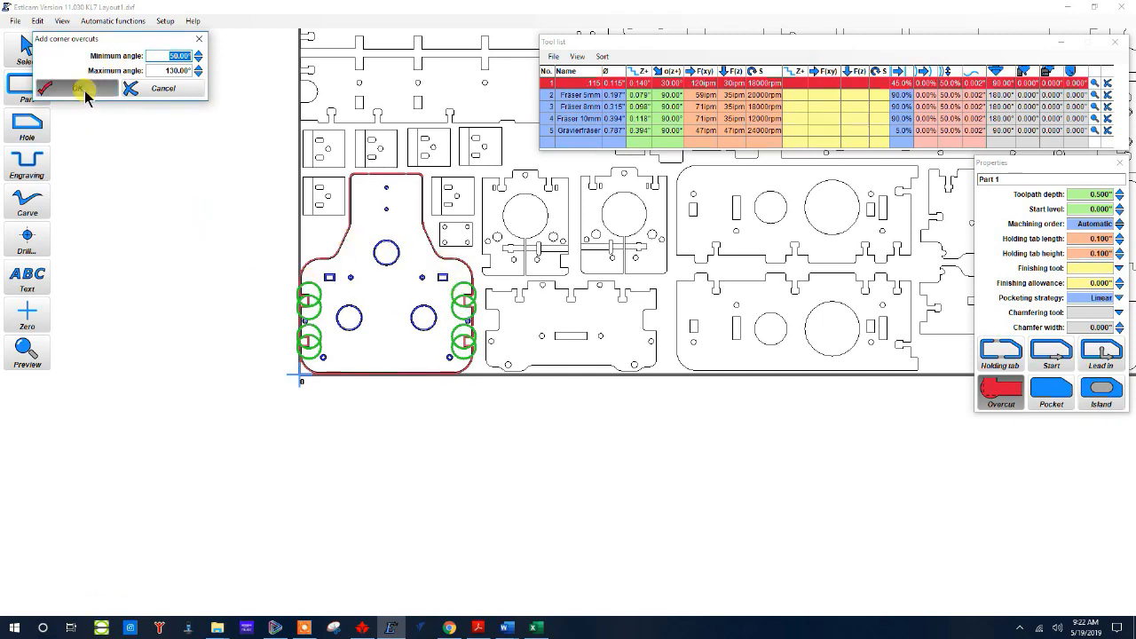
{"action": "left_click", "coordinate": [78, 88]}
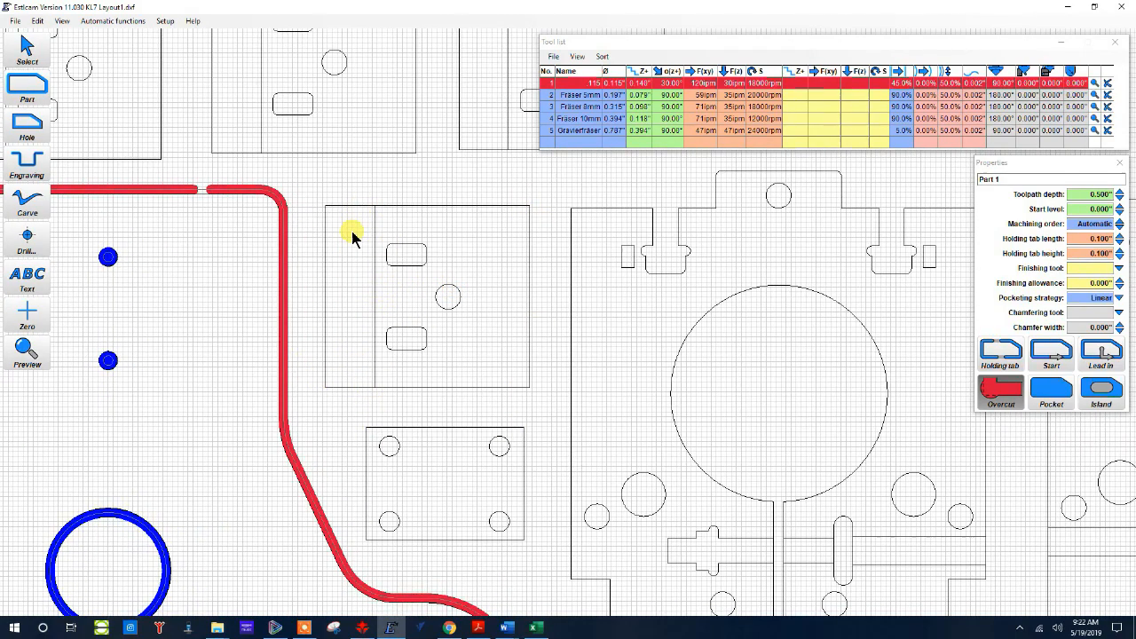
{"action": "mouse_move", "coordinate": [371, 355]}
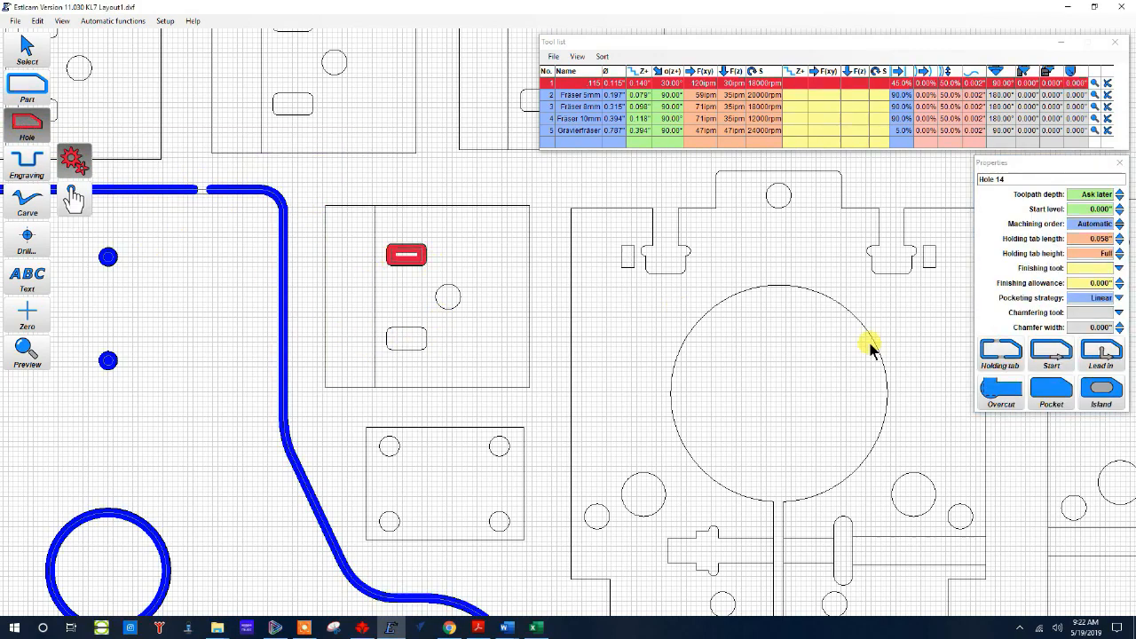
{"action": "mouse_move", "coordinate": [1051, 390]}
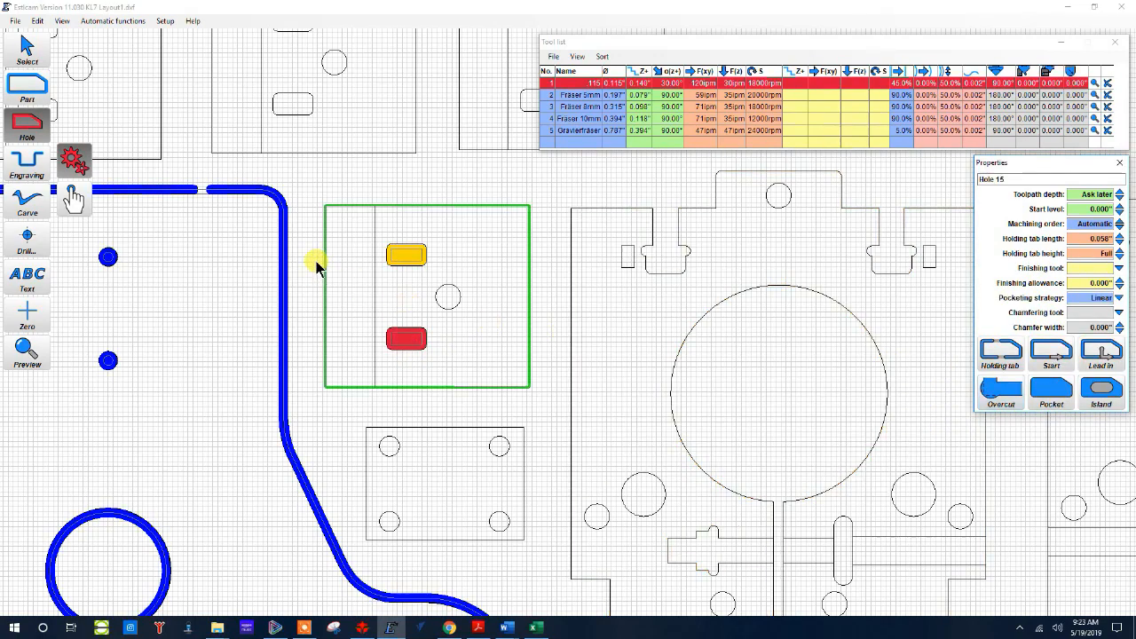
{"action": "mouse_move", "coordinate": [336, 282]}
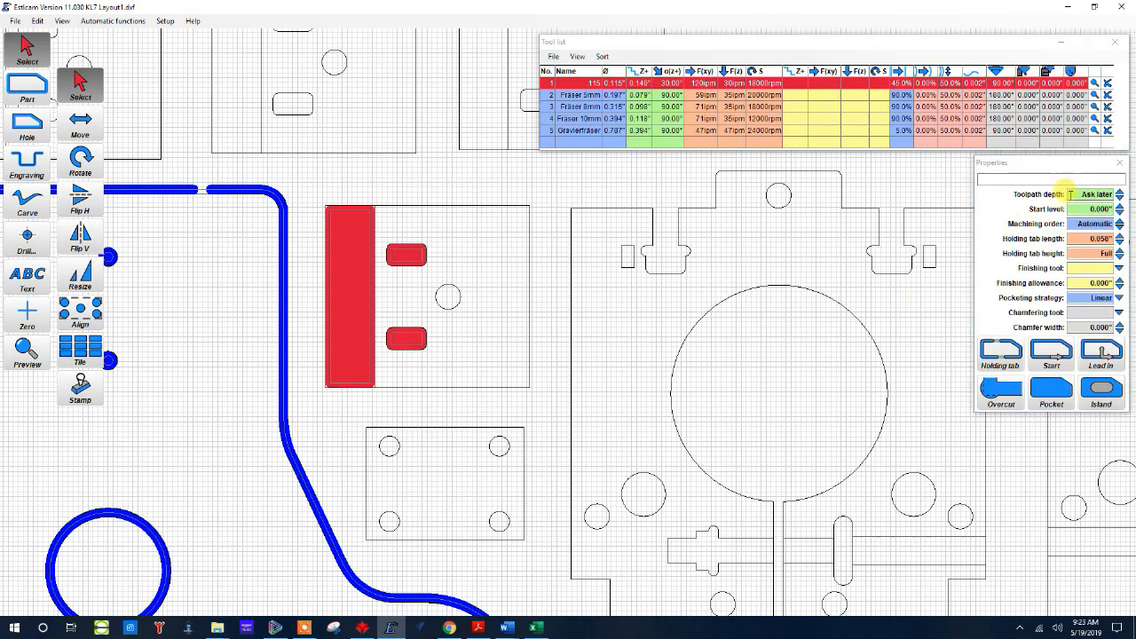
{"action": "mouse_move", "coordinate": [1096, 194]}
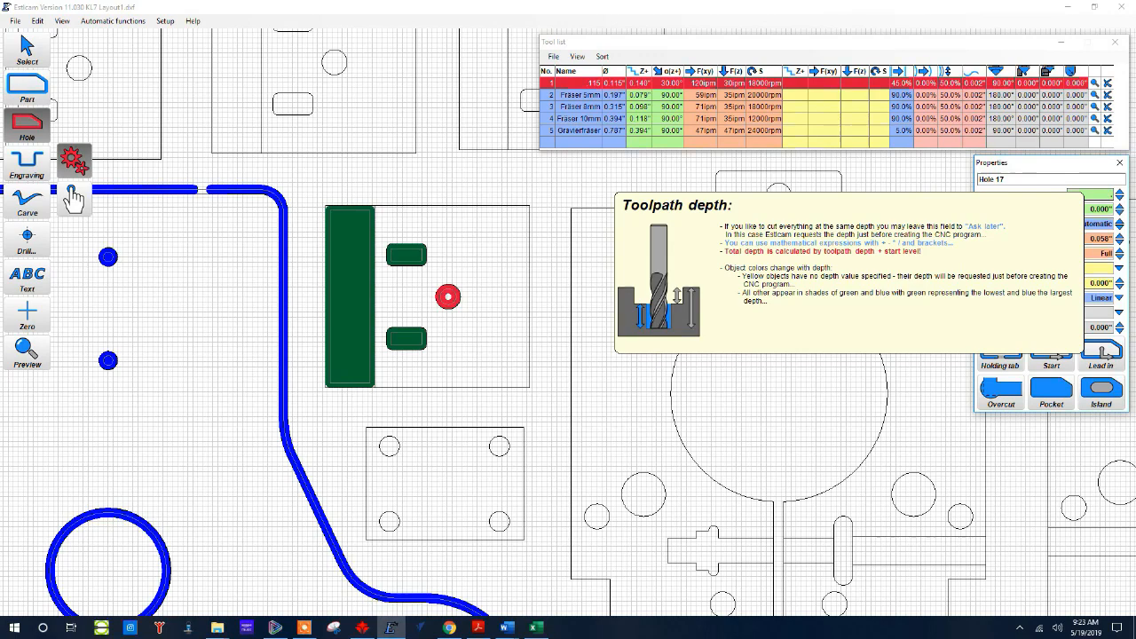
{"action": "mouse_move", "coordinate": [491, 193]}
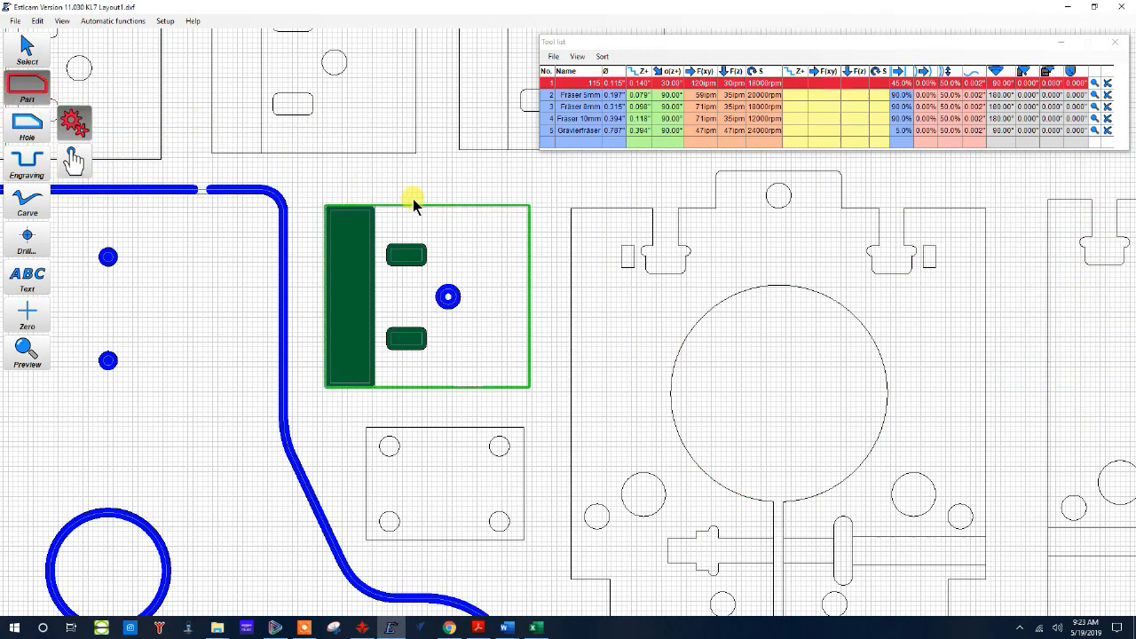
Step: Cut around the square part as Part 2 at 0.500 depth and begin placing holding tabs
{"action": "left_click", "coordinate": [413, 200]}
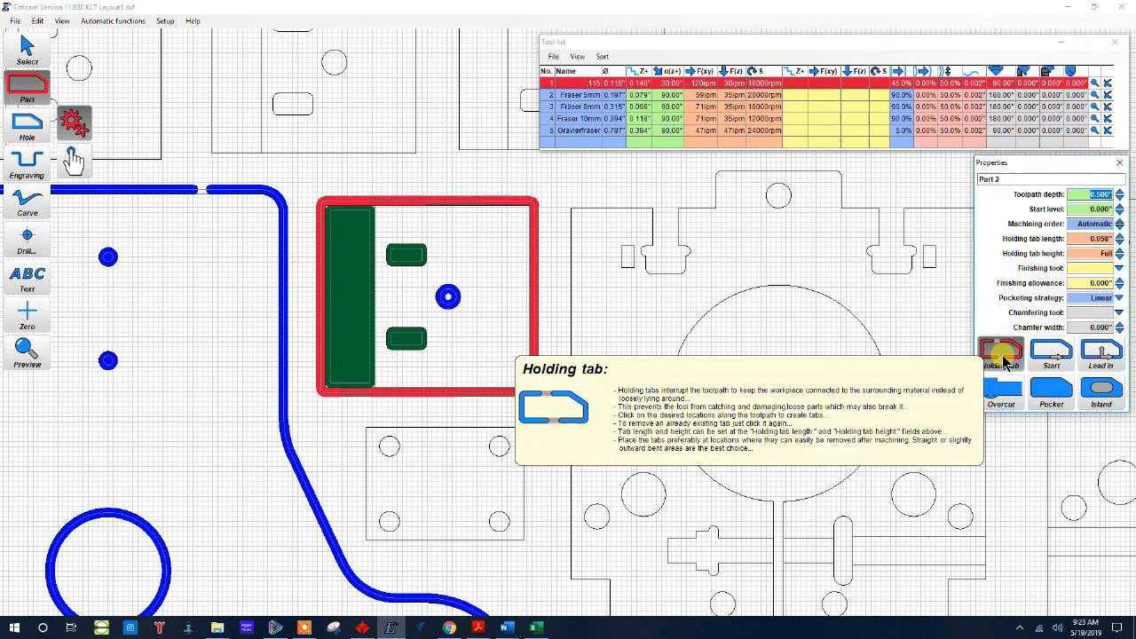
{"action": "left_click", "coordinate": [430, 381]}
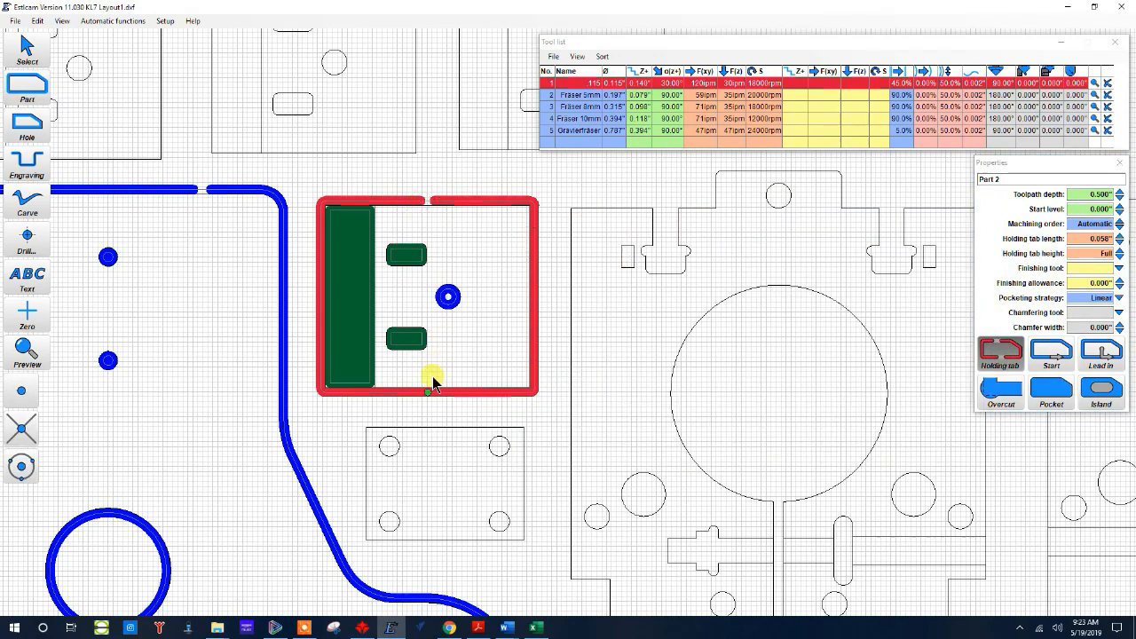
{"action": "mouse_move", "coordinate": [532, 299]}
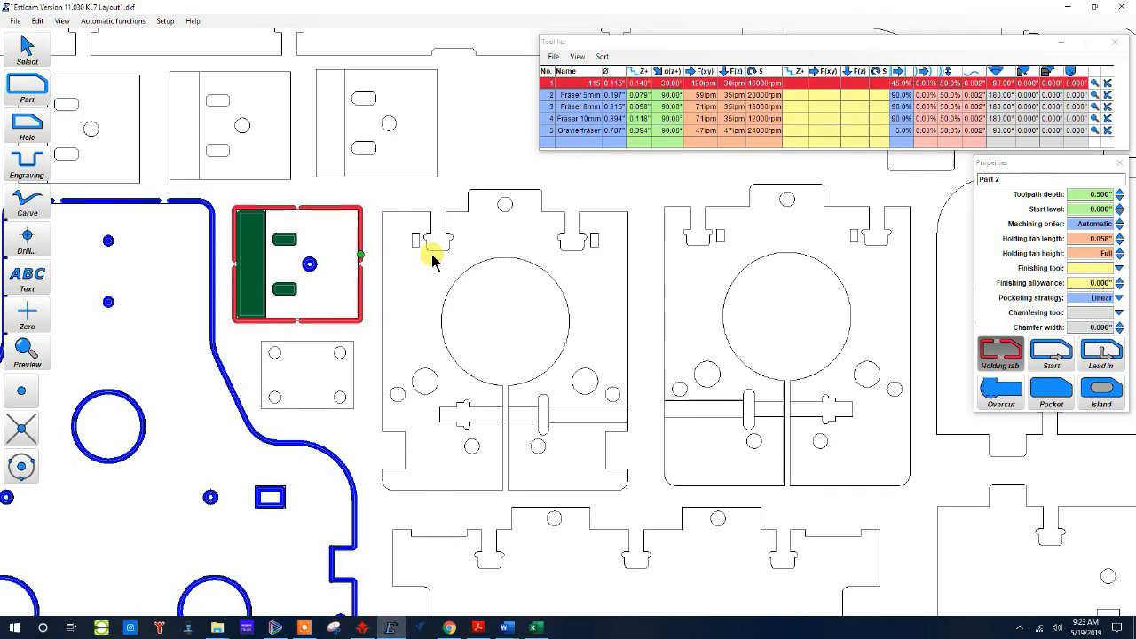
{"action": "mouse_move", "coordinate": [391, 239]}
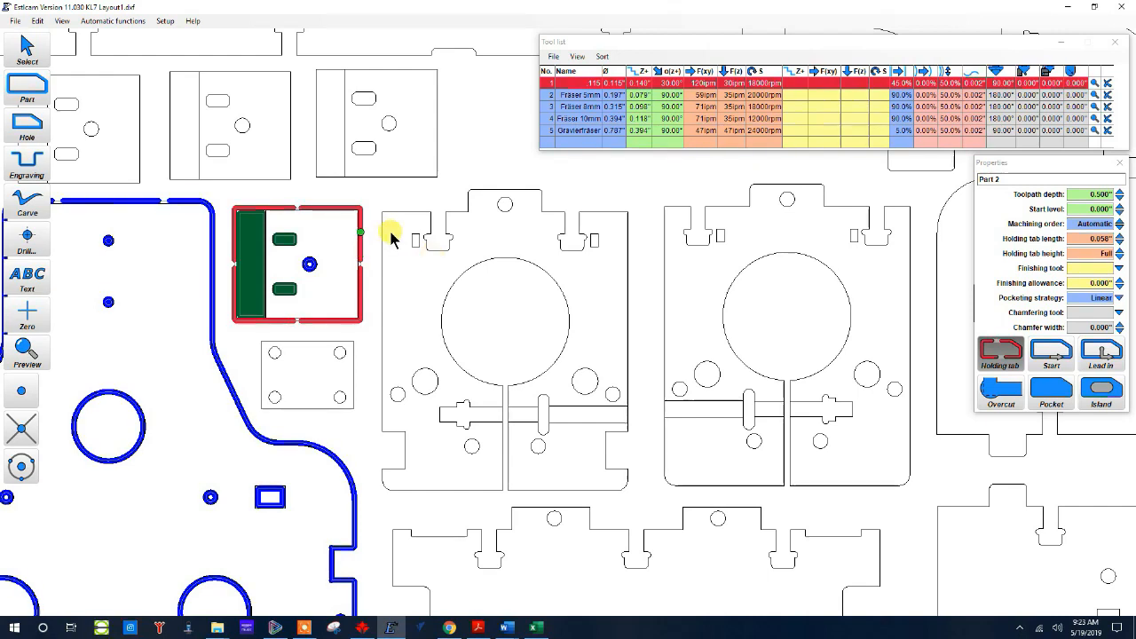
{"action": "mouse_move", "coordinate": [27, 124]}
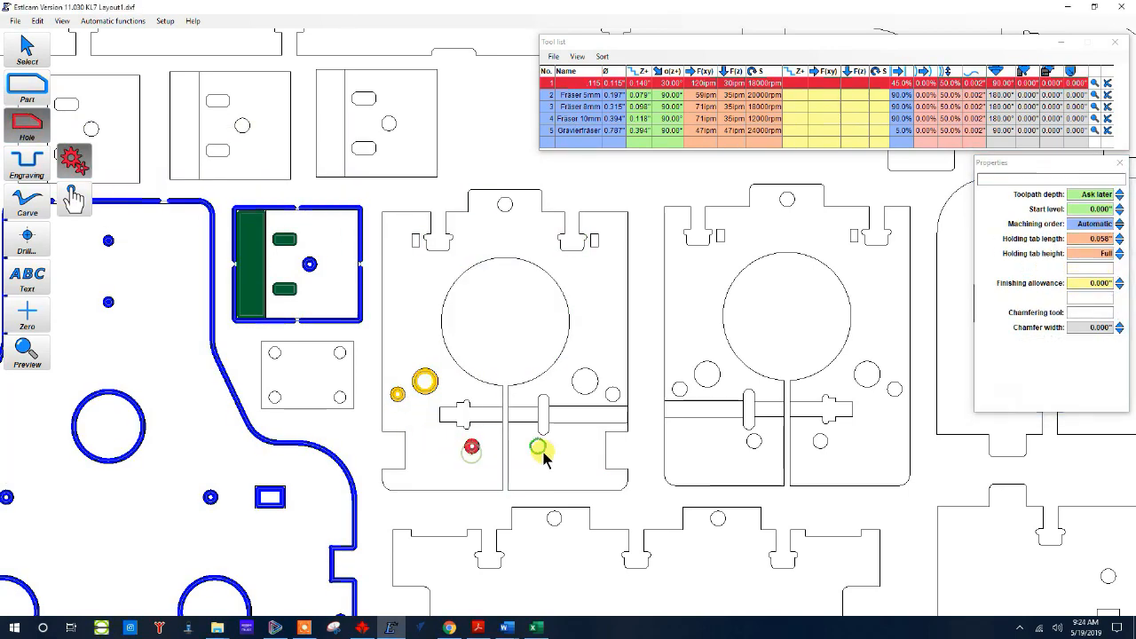
Step: Add a hole toolpath to the bracket's small lower circle
{"action": "left_click", "coordinate": [585, 381]}
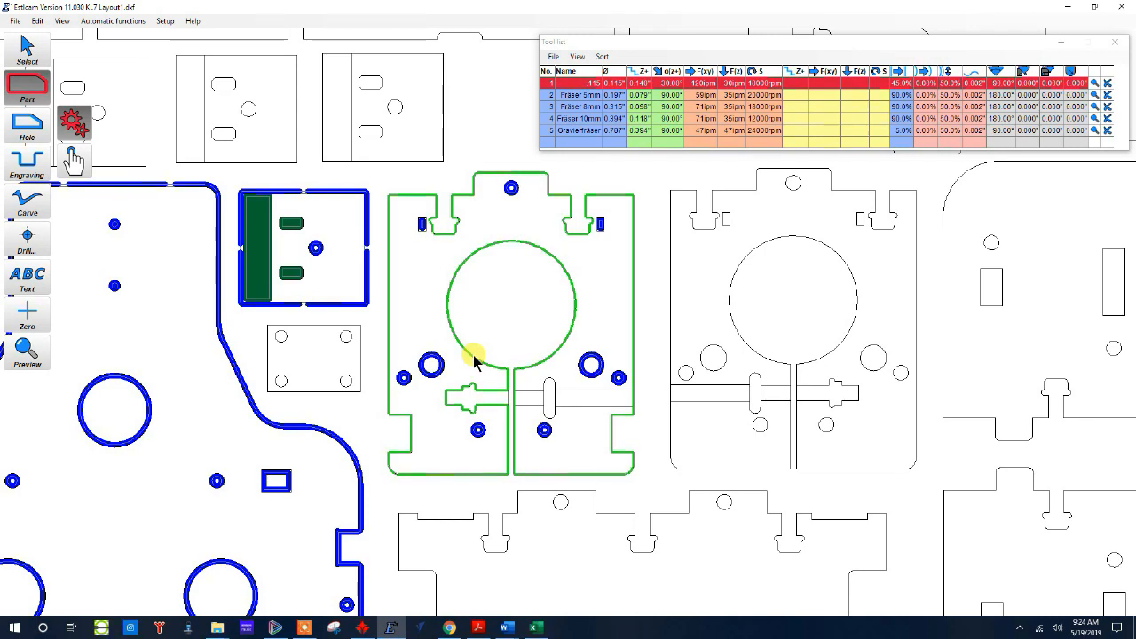
{"action": "mouse_move", "coordinate": [469, 401]}
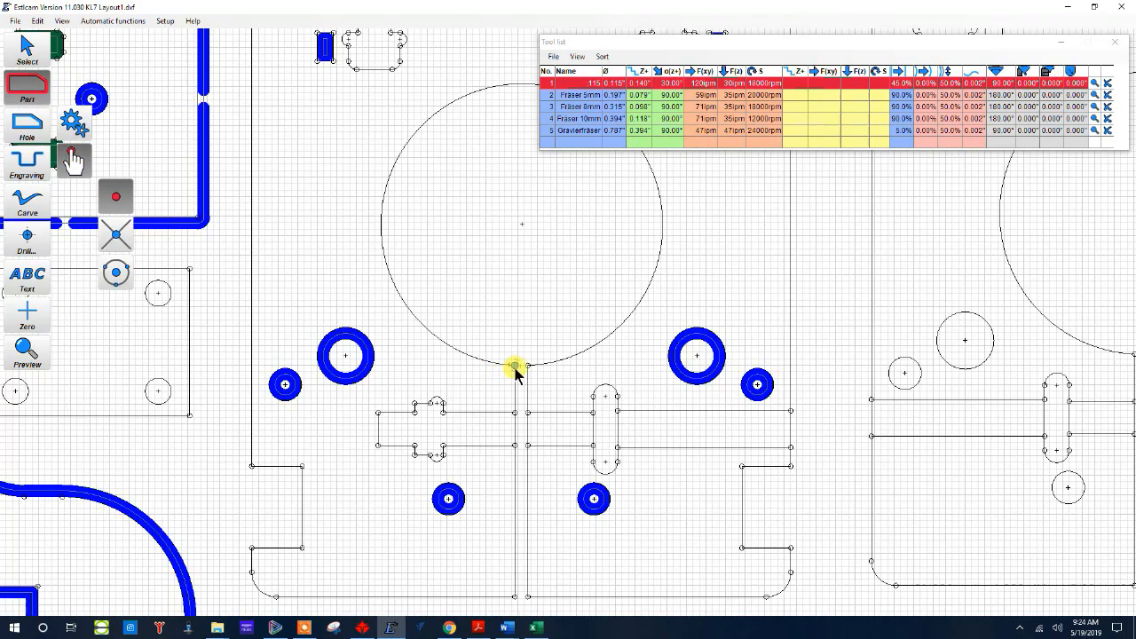
Step: Center the view on the bracket's large circle for the 0.500-deep Part 3 toolpath
{"action": "left_click_drag", "start_coordinate": [515, 366], "coordinate": [515, 597]}
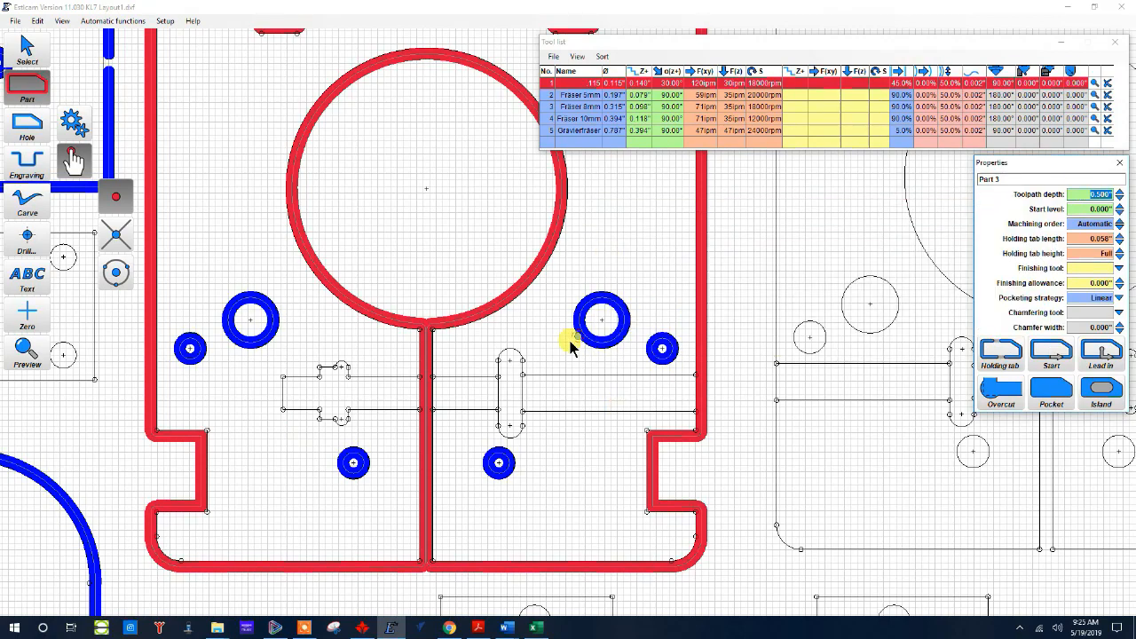
{"action": "mouse_move", "coordinate": [512, 334]}
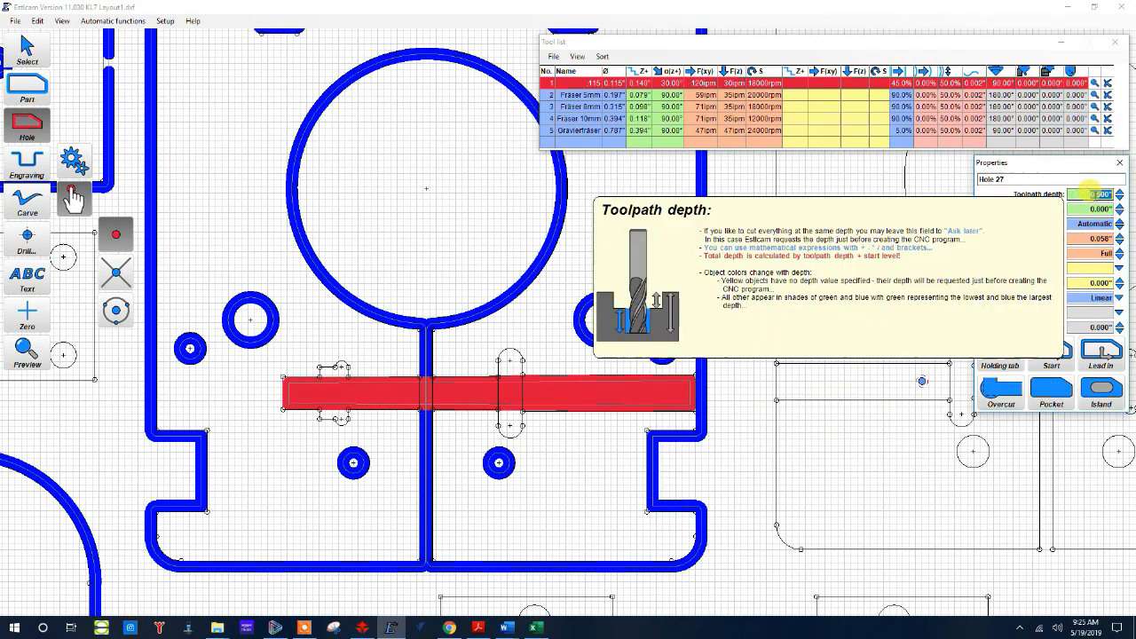
Step: Pocket the horizontal slot at 0.160 depth and the notched shape at 0.200 depth
{"action": "type", "text": "0.160"}
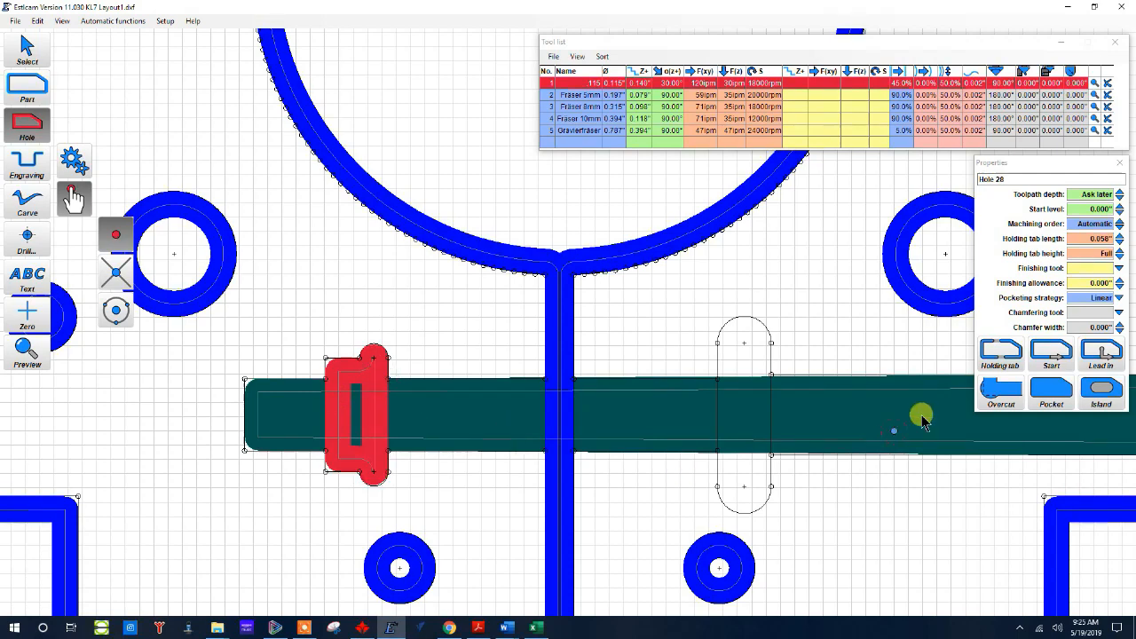
{"action": "mouse_move", "coordinate": [1050, 391]}
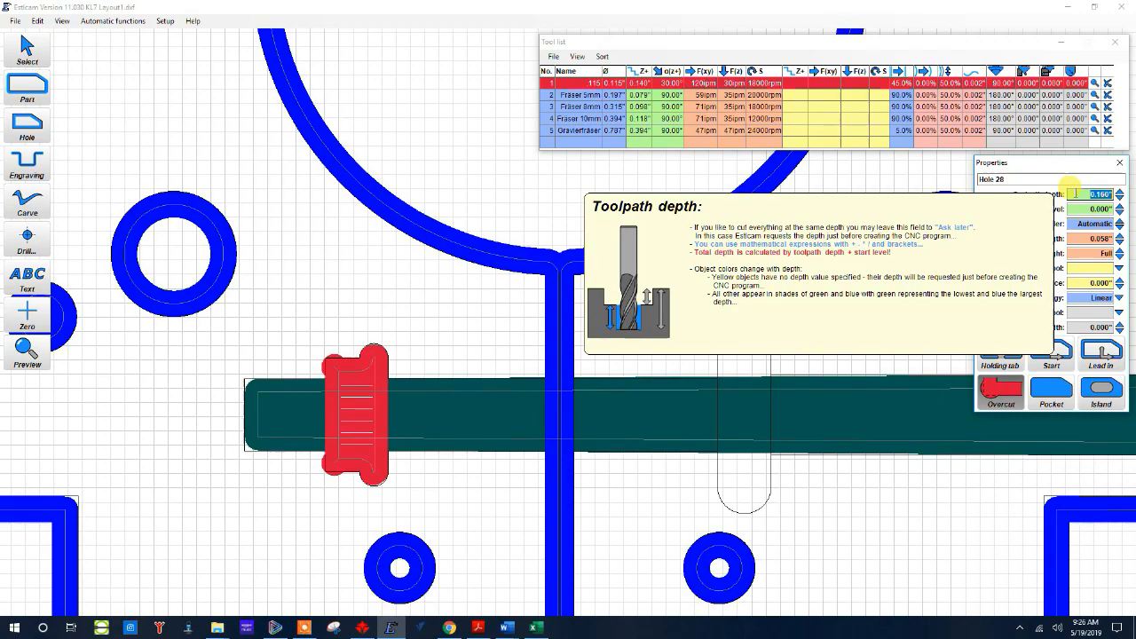
{"action": "type", "text": "0.200"}
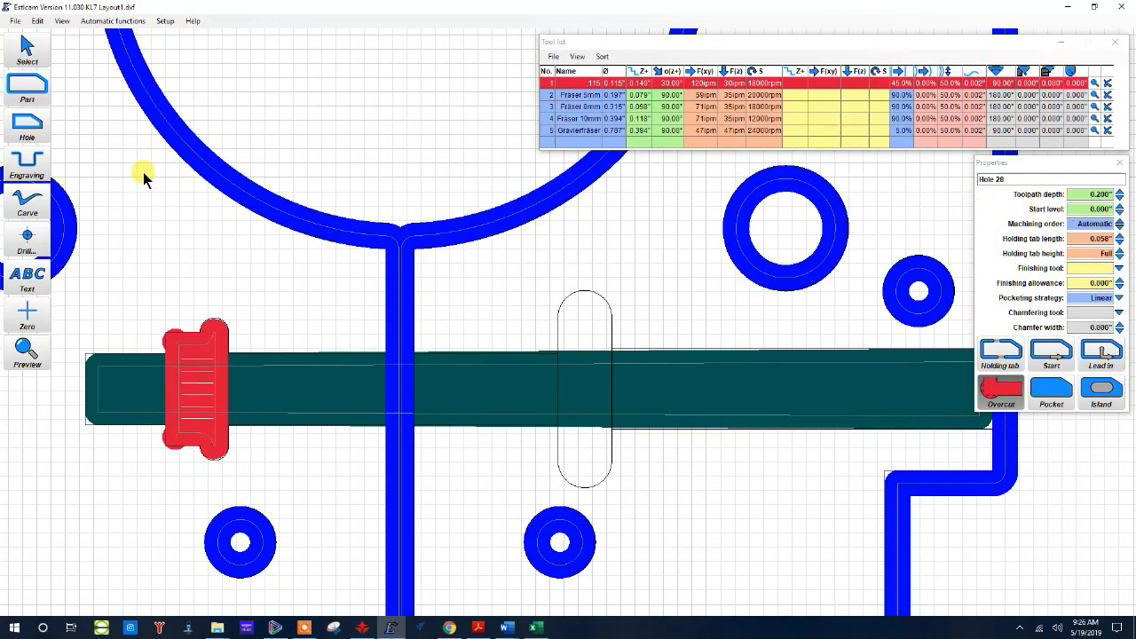
{"action": "mouse_move", "coordinate": [27, 128]}
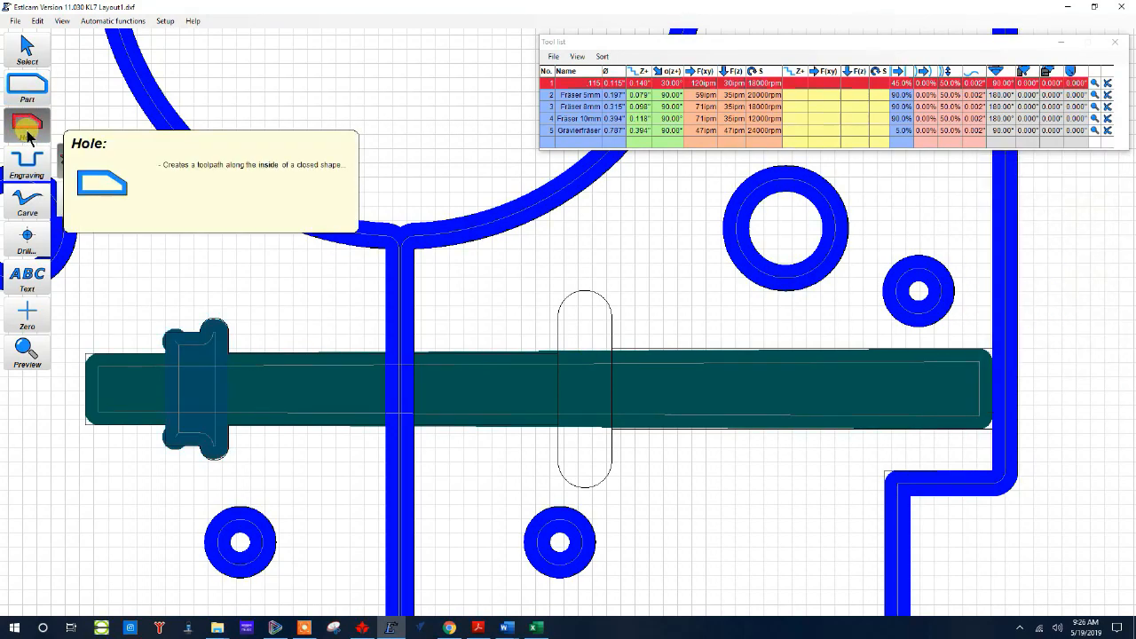
Step: Return to the Hole tool, giving the notched Hole 28 its depth-set pocket colour
{"action": "left_click", "coordinate": [27, 124]}
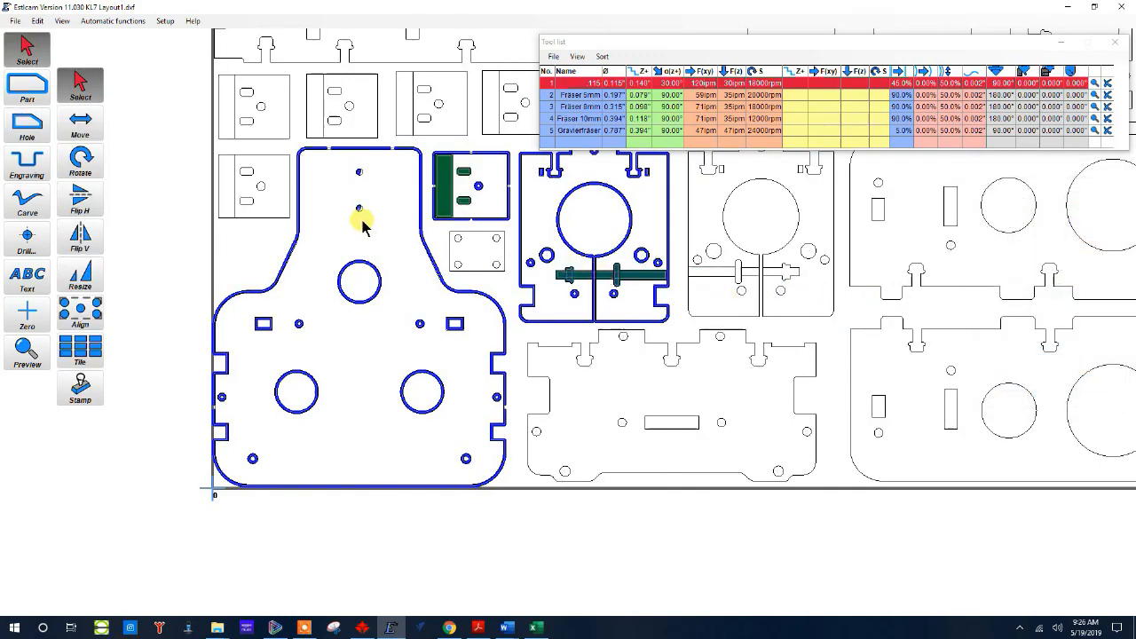
Step: Save the CNC program as KL7 Layout1.ngc, replacing the existing file
{"action": "left_click", "coordinate": [15, 20]}
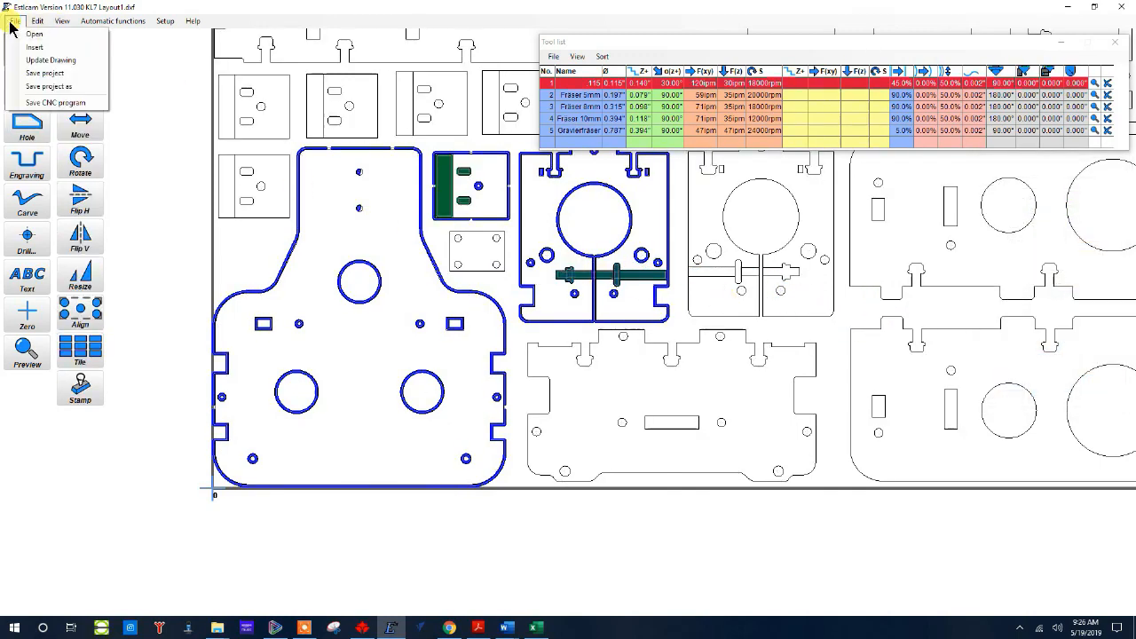
{"action": "left_click", "coordinate": [48, 86]}
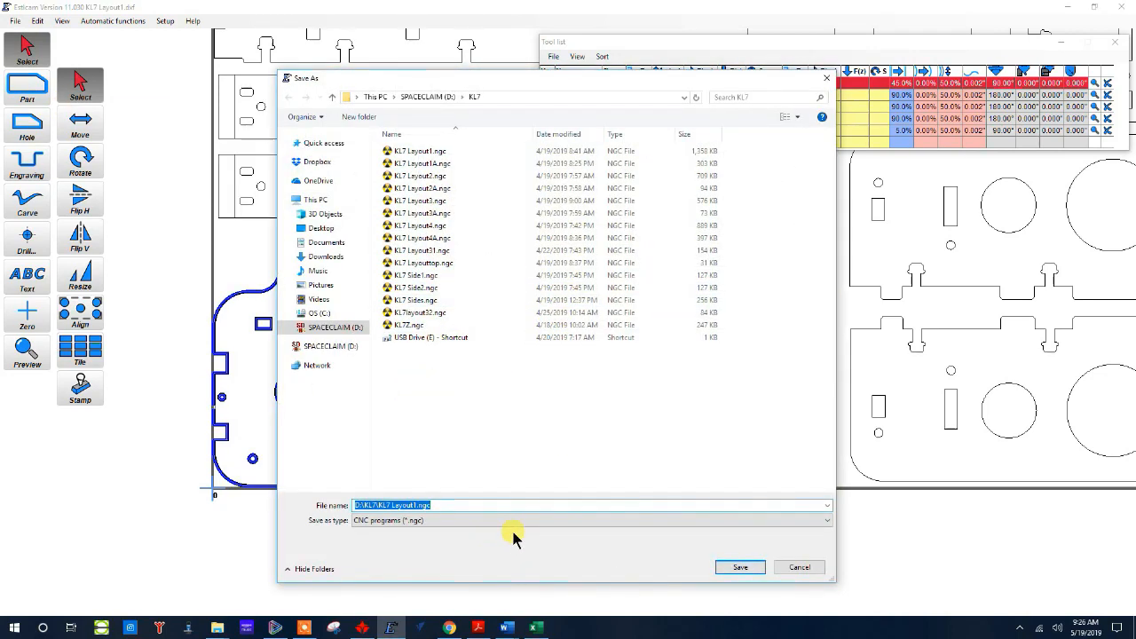
{"action": "left_click", "coordinate": [740, 567]}
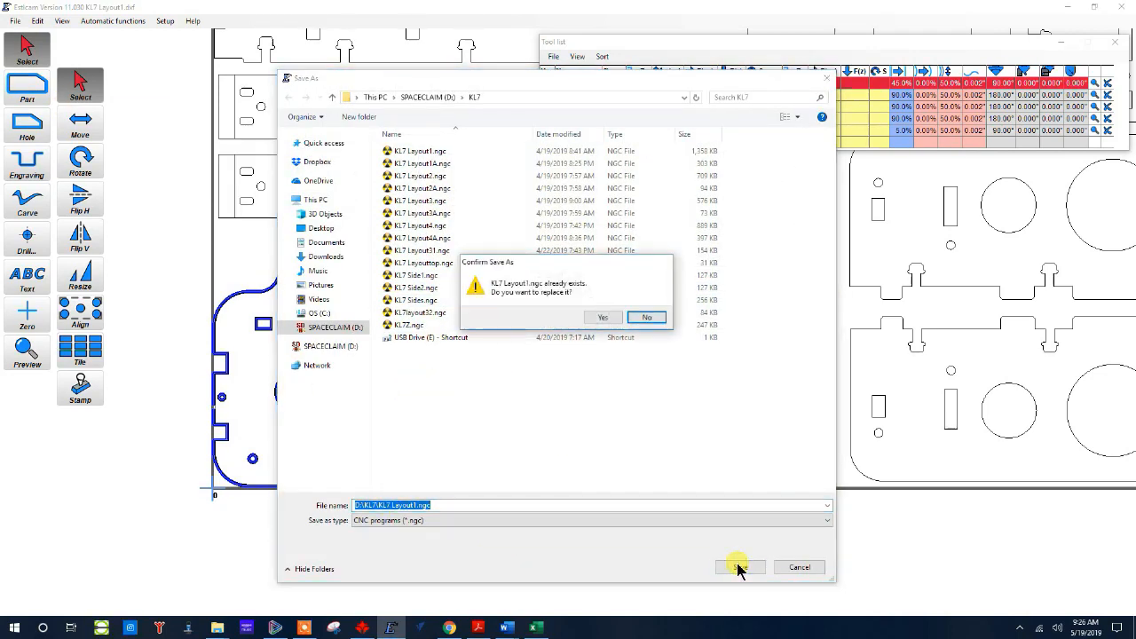
{"action": "left_click", "coordinate": [603, 317]}
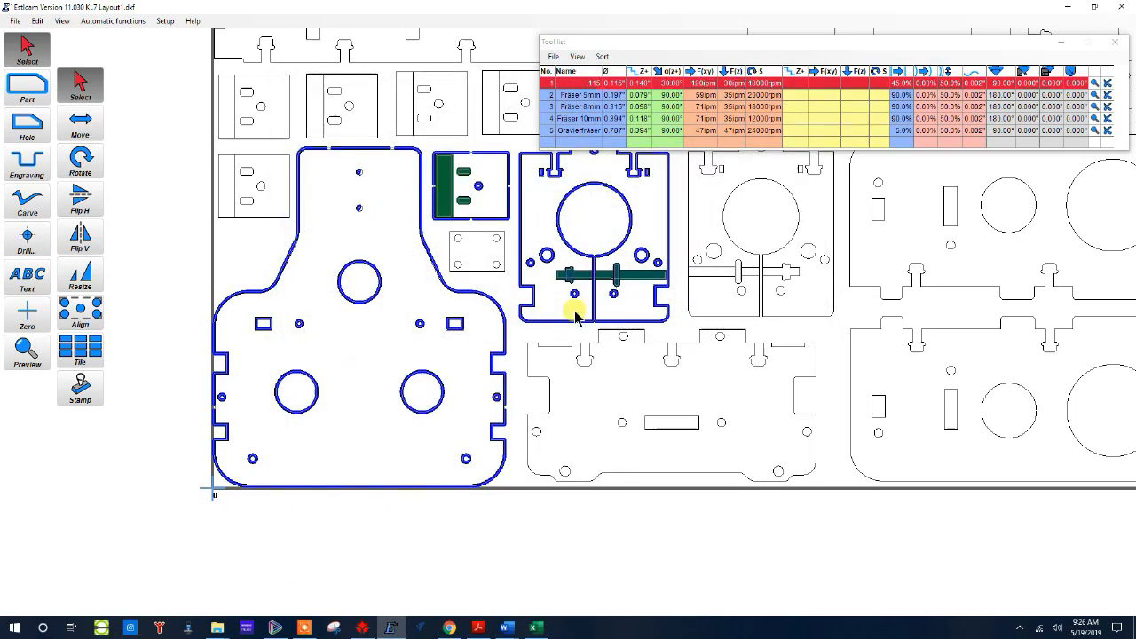
Step: Start the 3D machining preview listing program start, tool change and hole cuts
{"action": "left_click", "coordinate": [26, 351]}
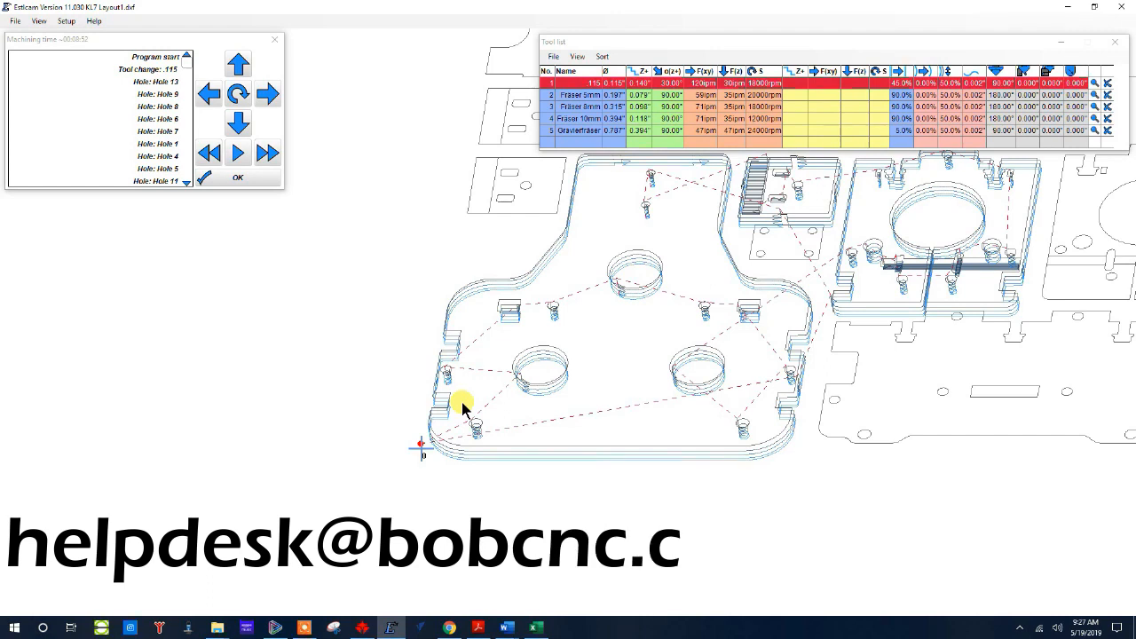
{"action": "type", "text": "om"}
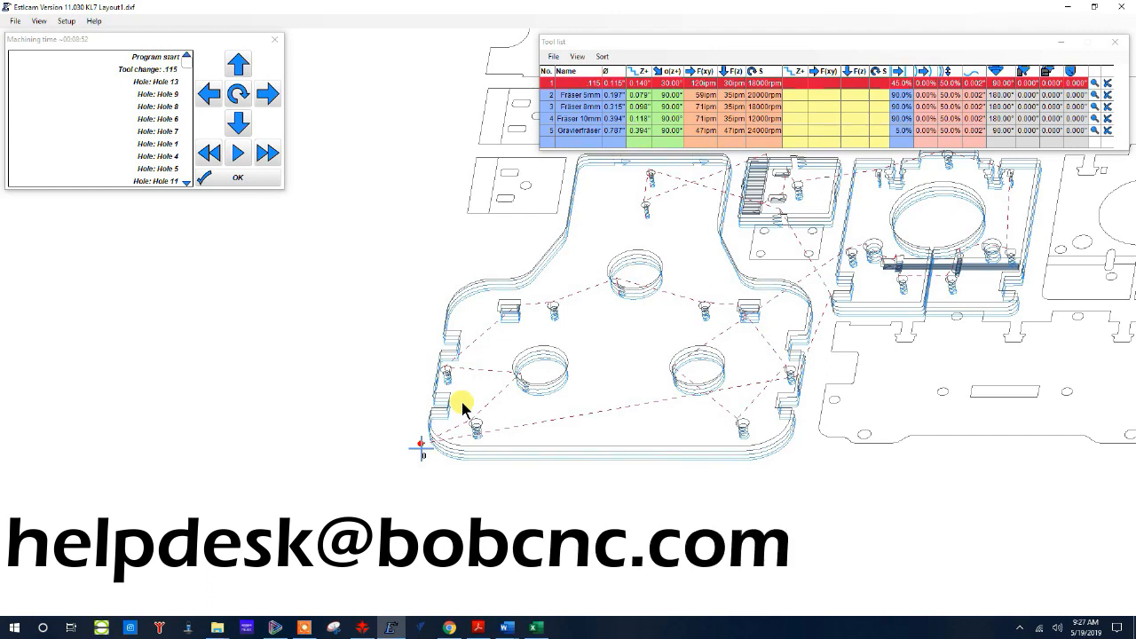